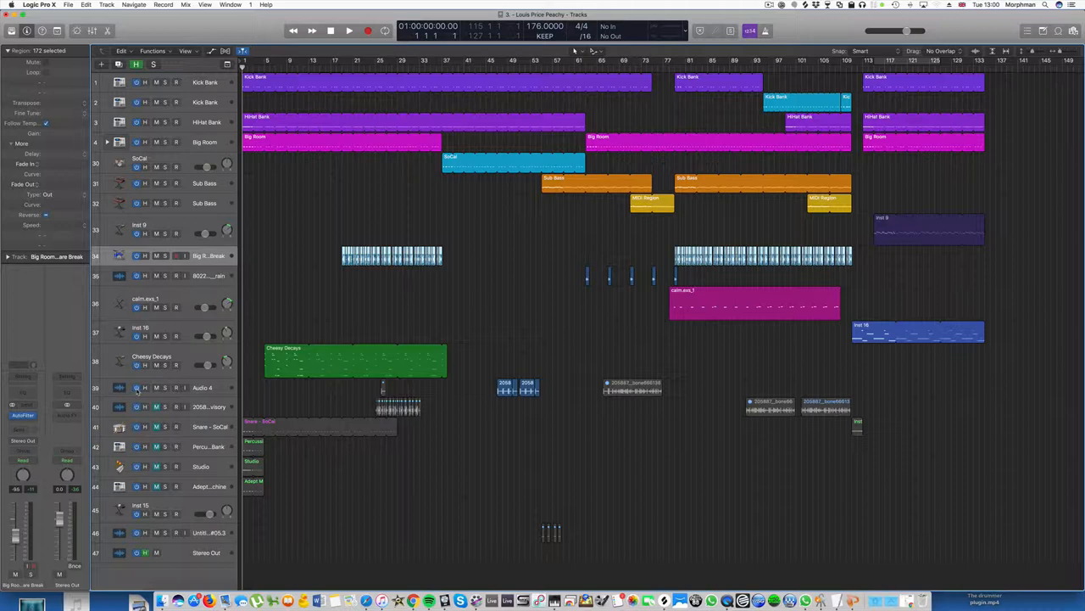
mouse_move(239, 359)
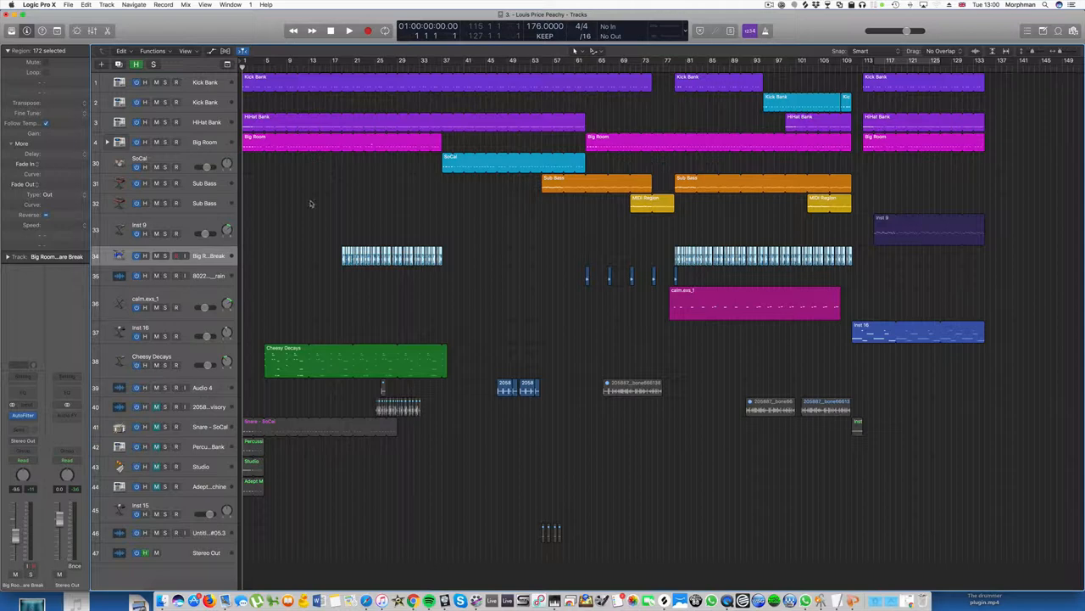
mouse_move(318, 198)
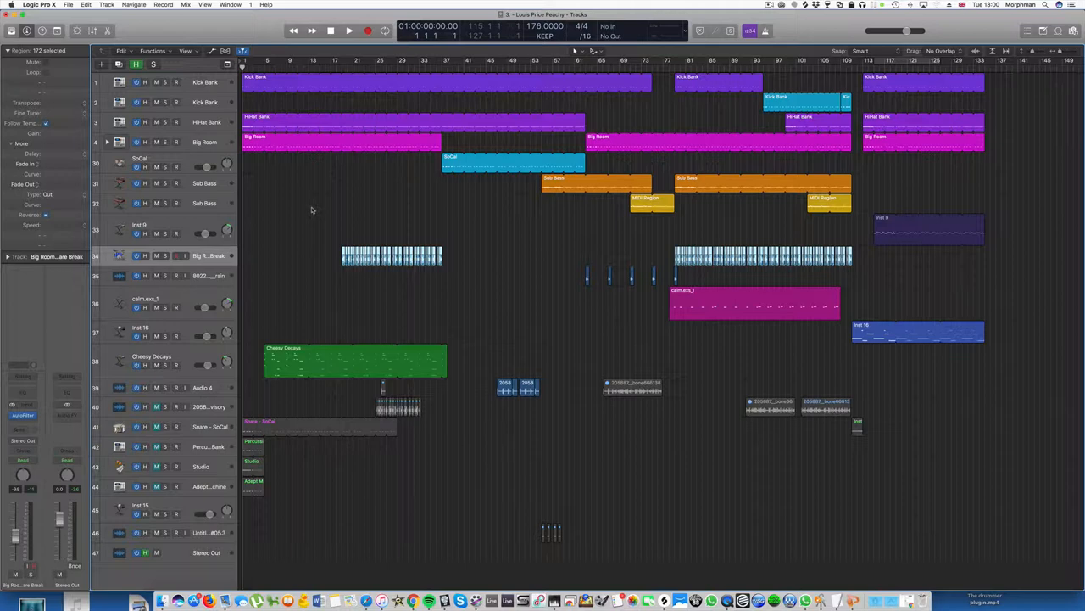
mouse_move(315, 210)
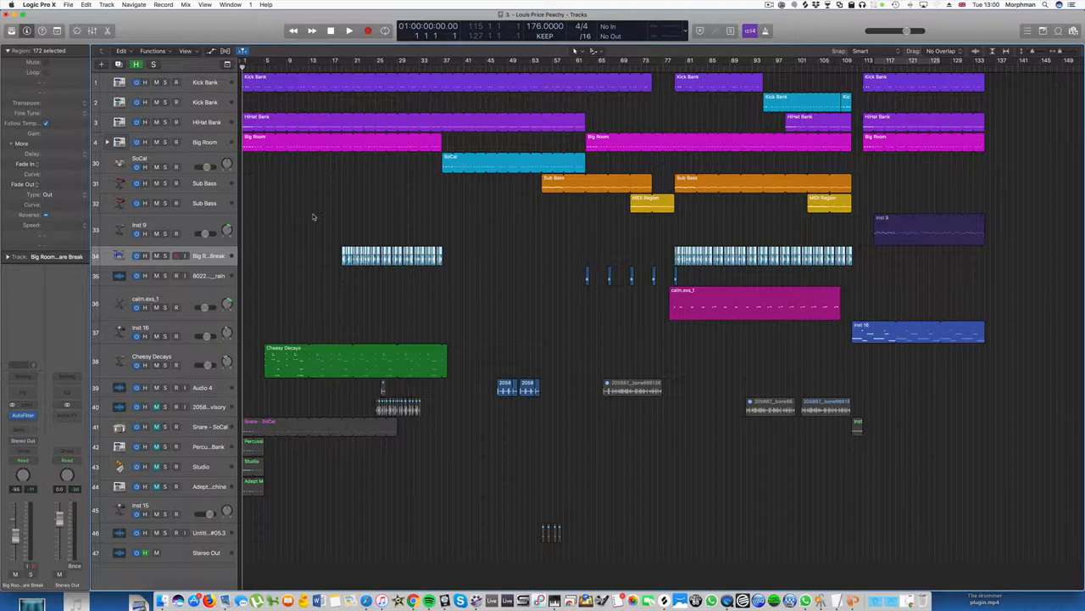
mouse_move(321, 212)
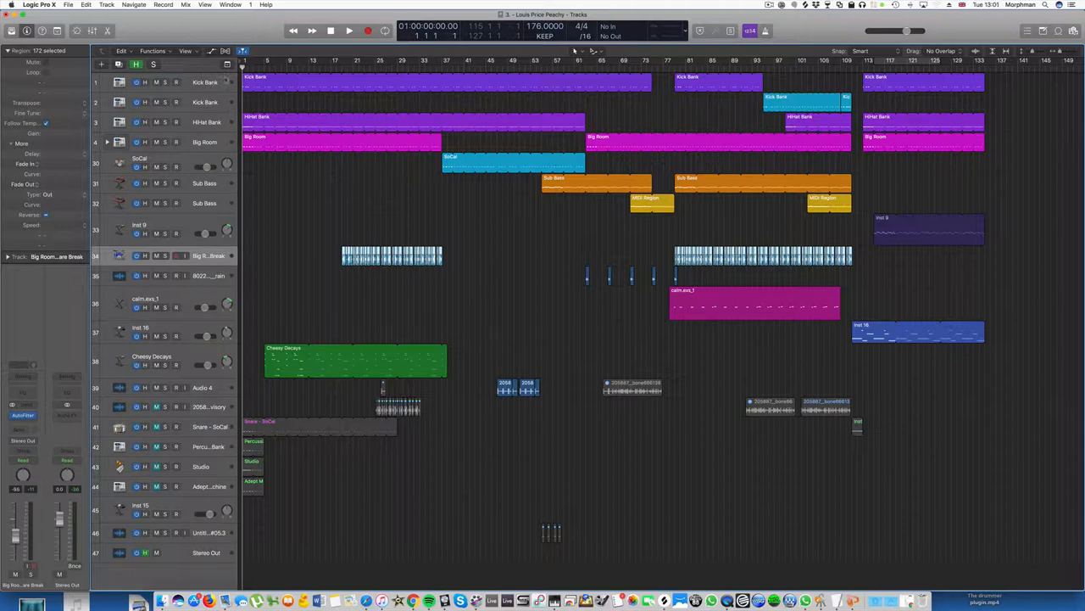
Select the first Kick Bank region, zoom into its opening bars, and show its notes in the Piano Roll
left_click(348, 30)
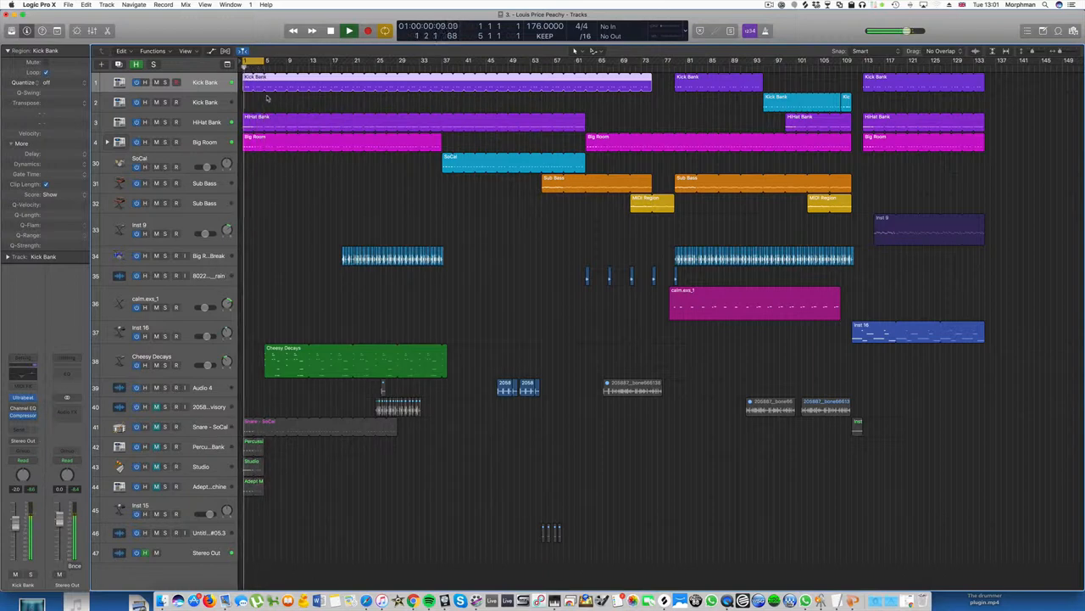
left_click(349, 32)
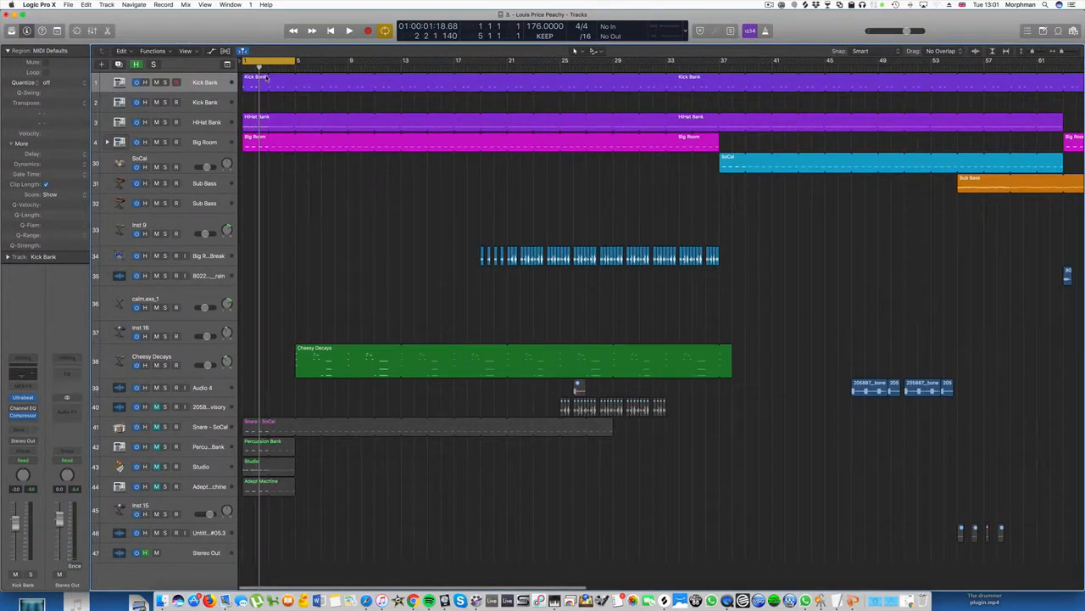
left_click_drag(272, 83, 293, 83)
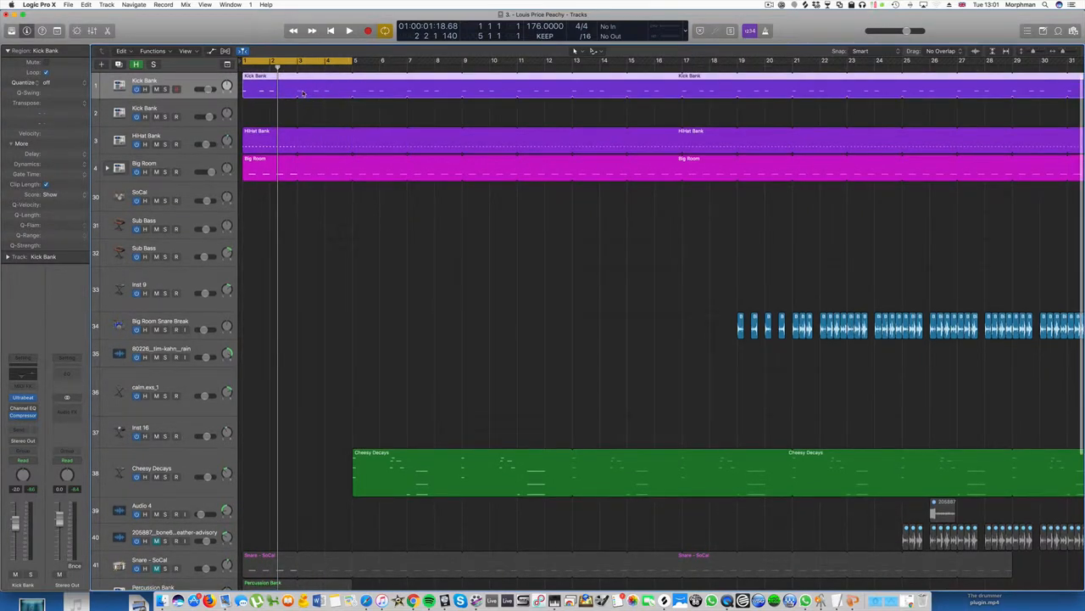
left_click_drag(301, 92, 351, 92)
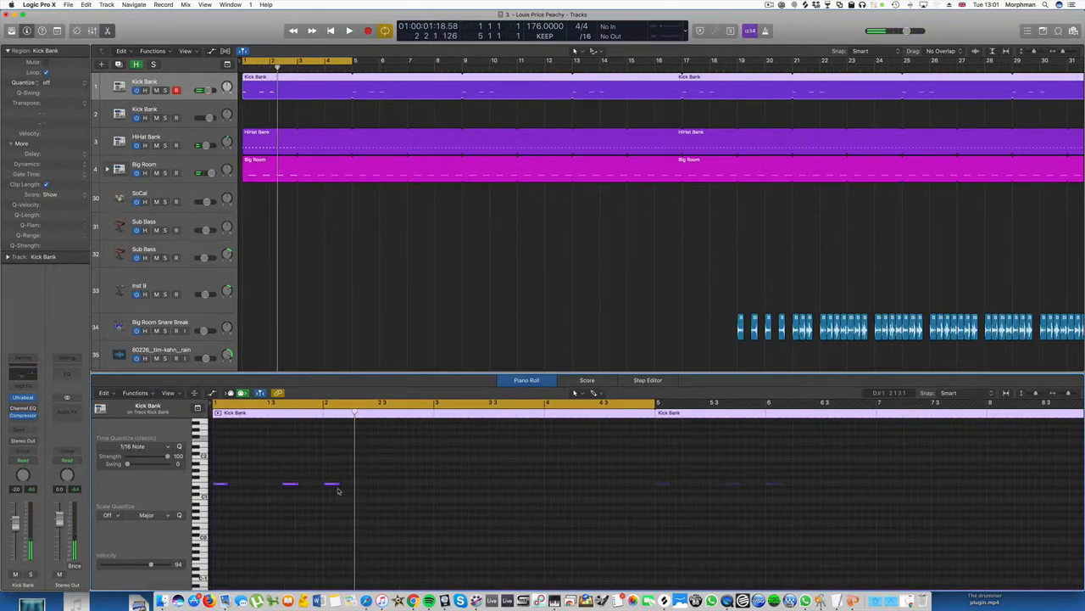
Move, copy and pencil in E1 kick notes to extend the pattern across bars 1–4
left_click(333, 484)
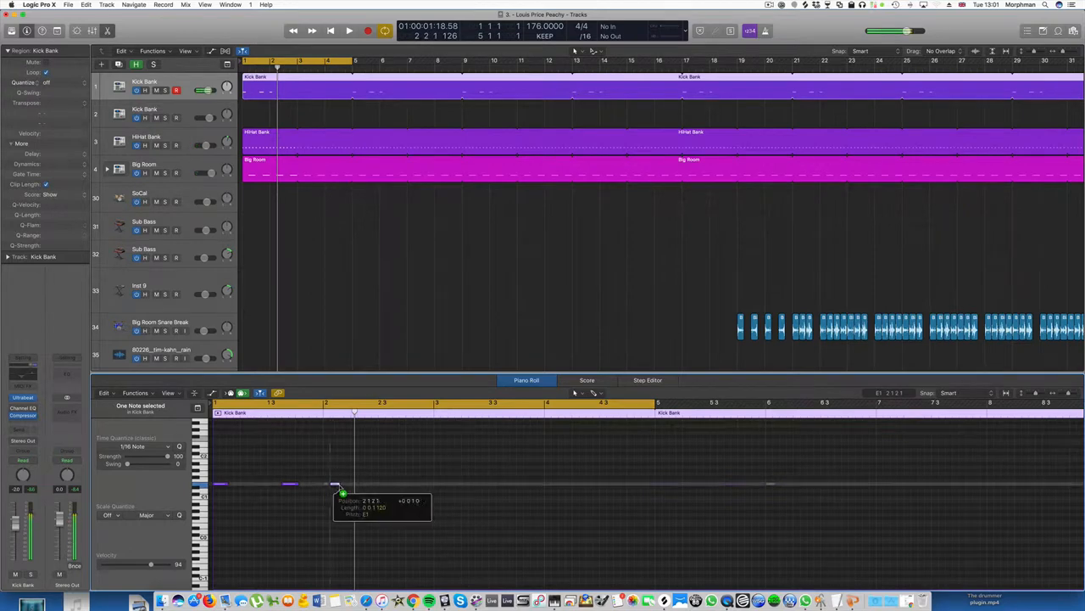
left_click(349, 31)
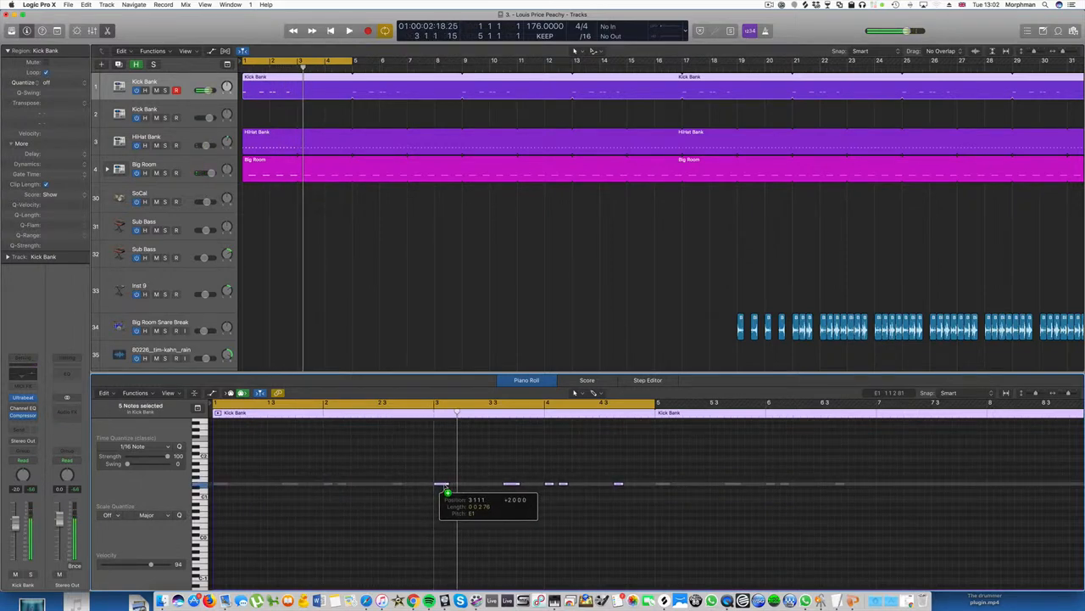
left_click(348, 31)
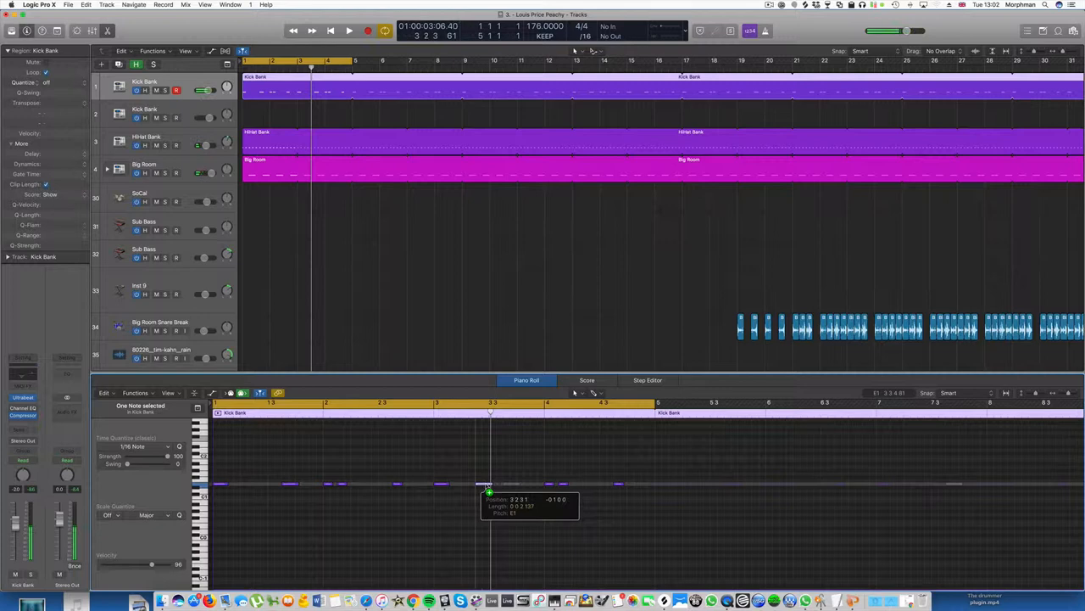
left_click(349, 31)
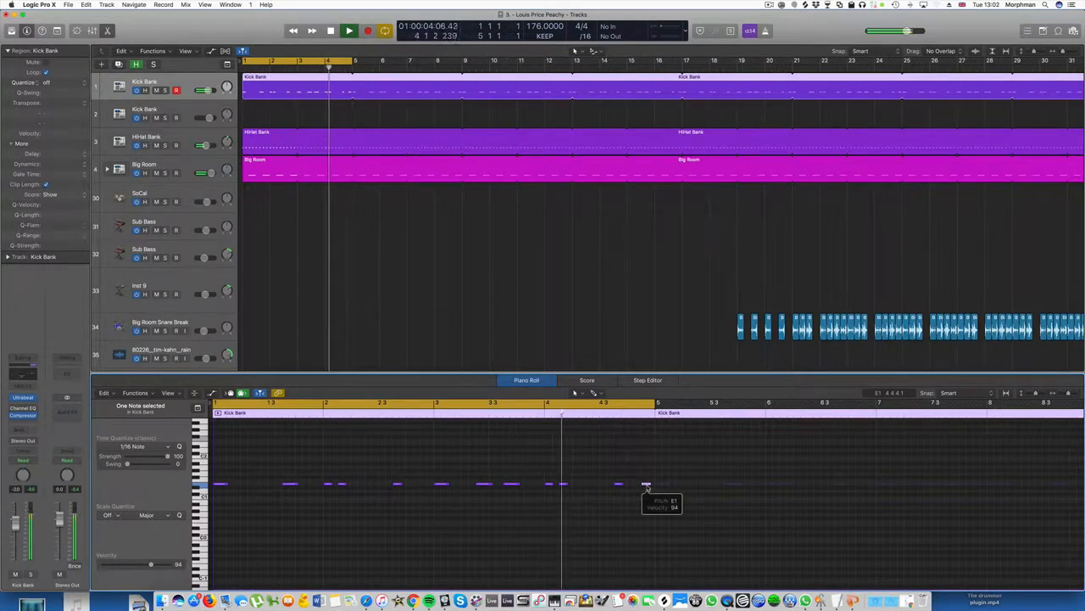
left_click(348, 30)
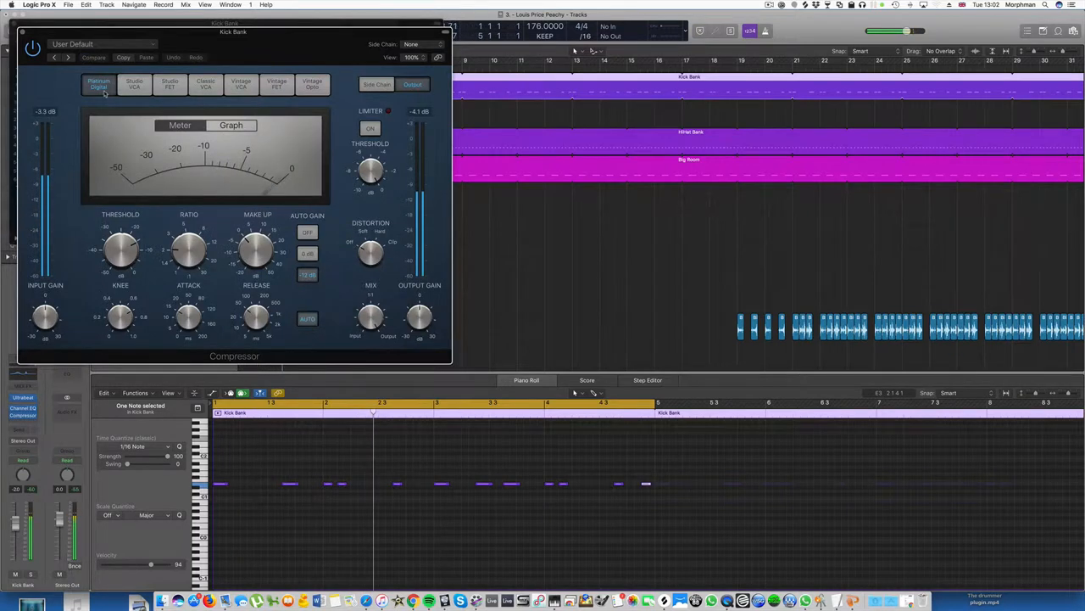
Switch the Kick Bank Compressor to the Platinum Digital model
left_click(170, 84)
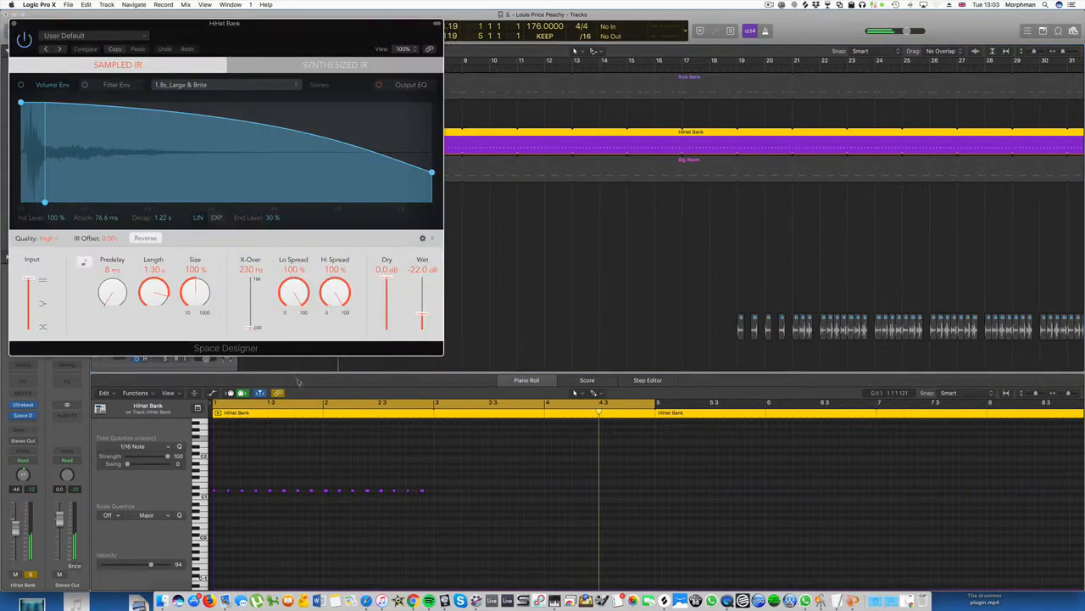
Lower the HiHat Bank Space Designer volume envelope's End Level to 0%
left_click_drag(432, 173, 337, 197)
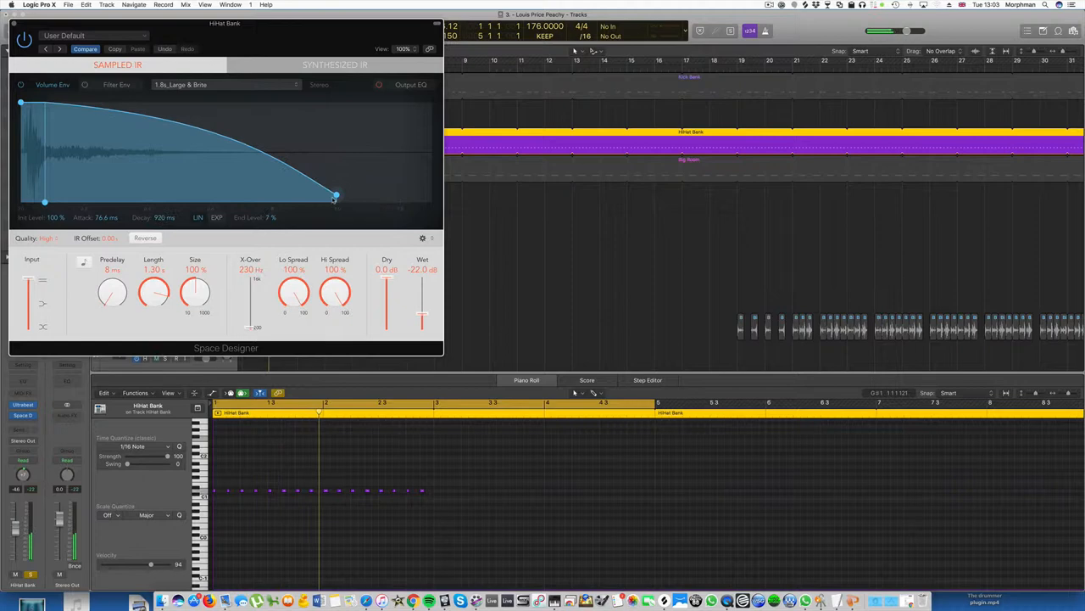
left_click_drag(335, 195, 331, 204)
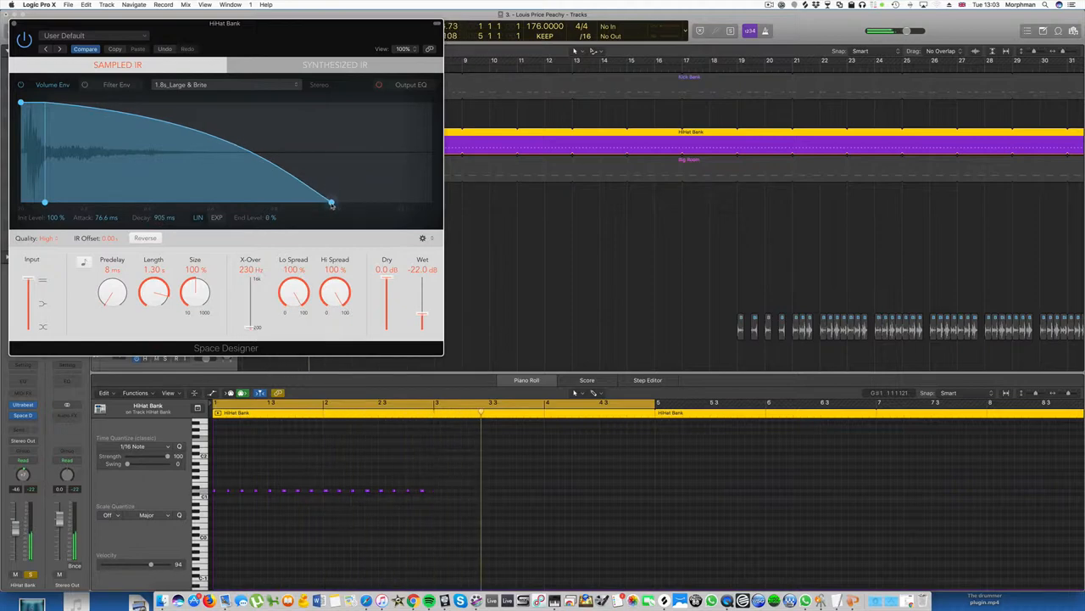
left_click_drag(331, 203, 287, 204)
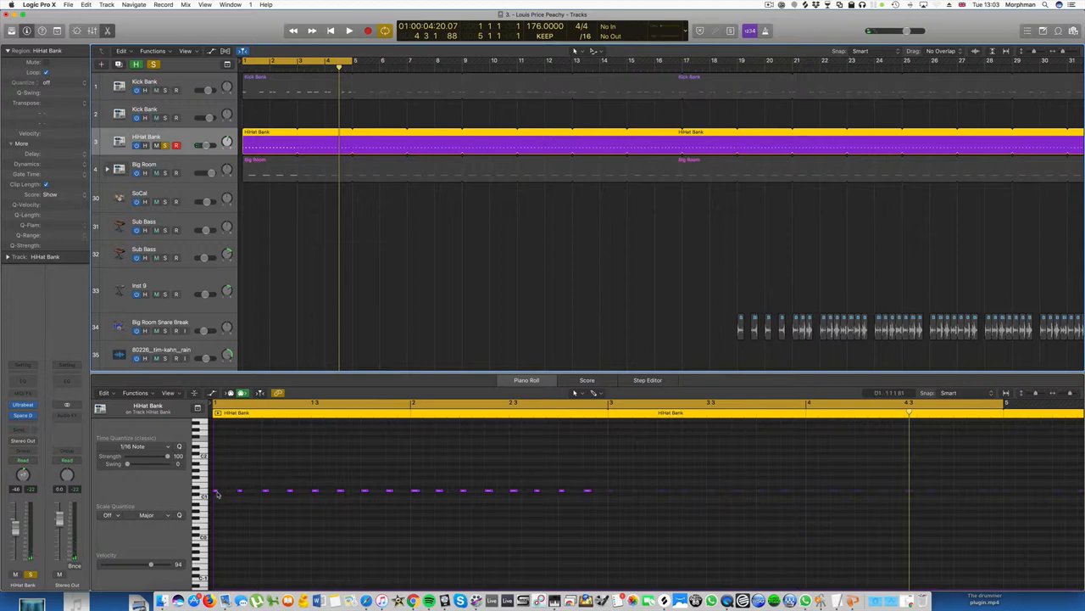
mouse_move(219, 493)
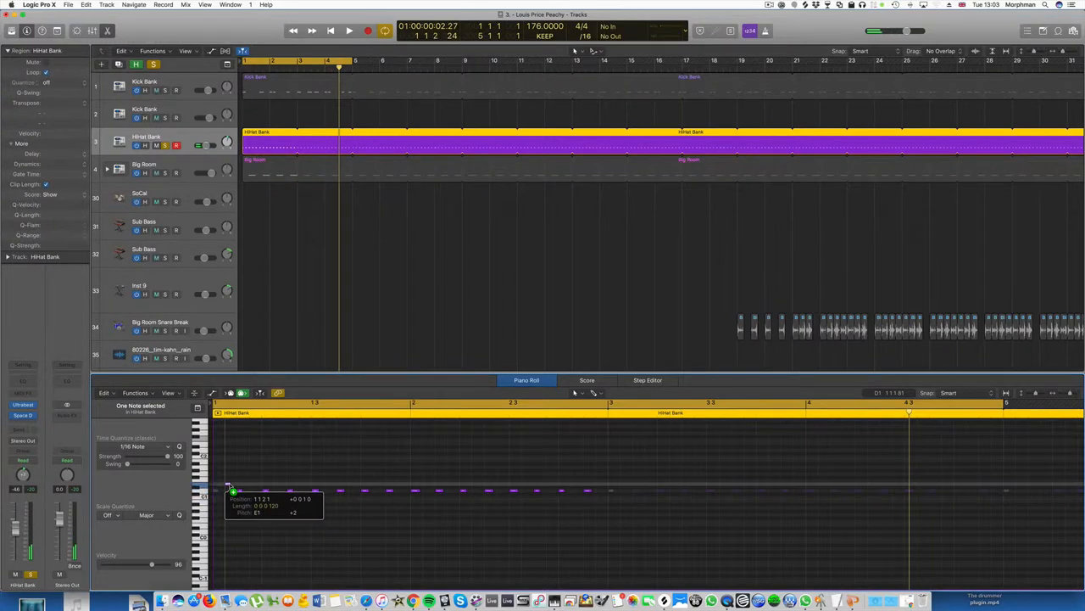
Nudge the first hi-hat note later and add higher notes at A2 and G1
left_click(350, 31)
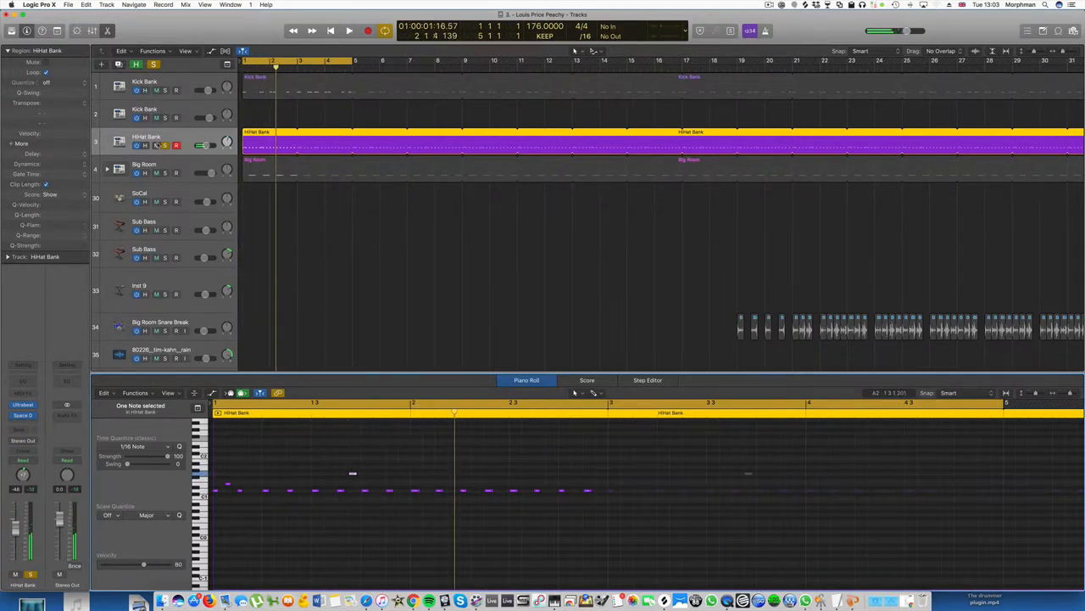
left_click(348, 31)
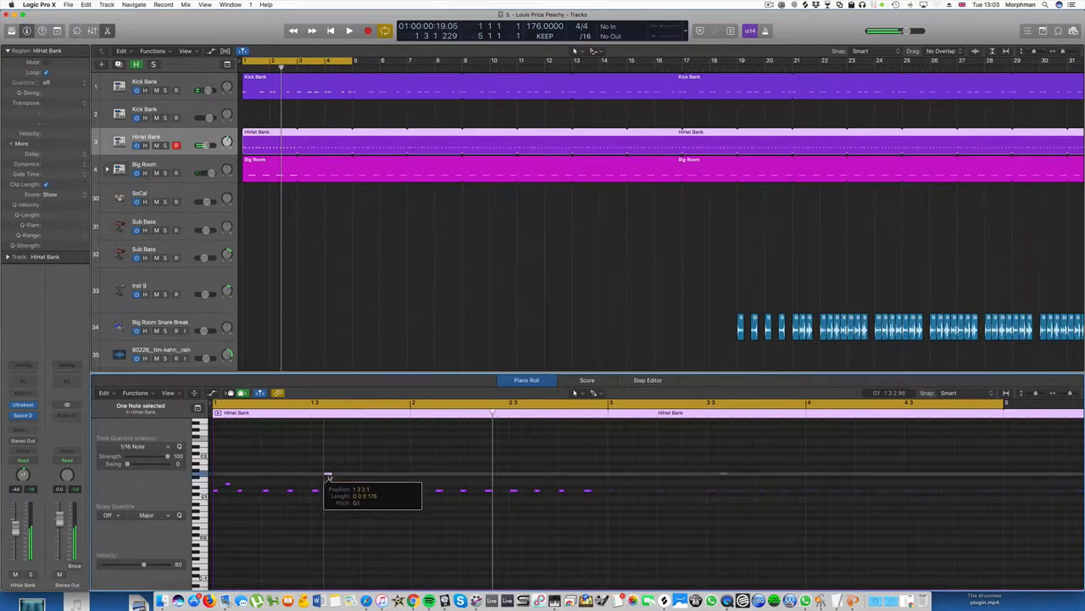
left_click(350, 31)
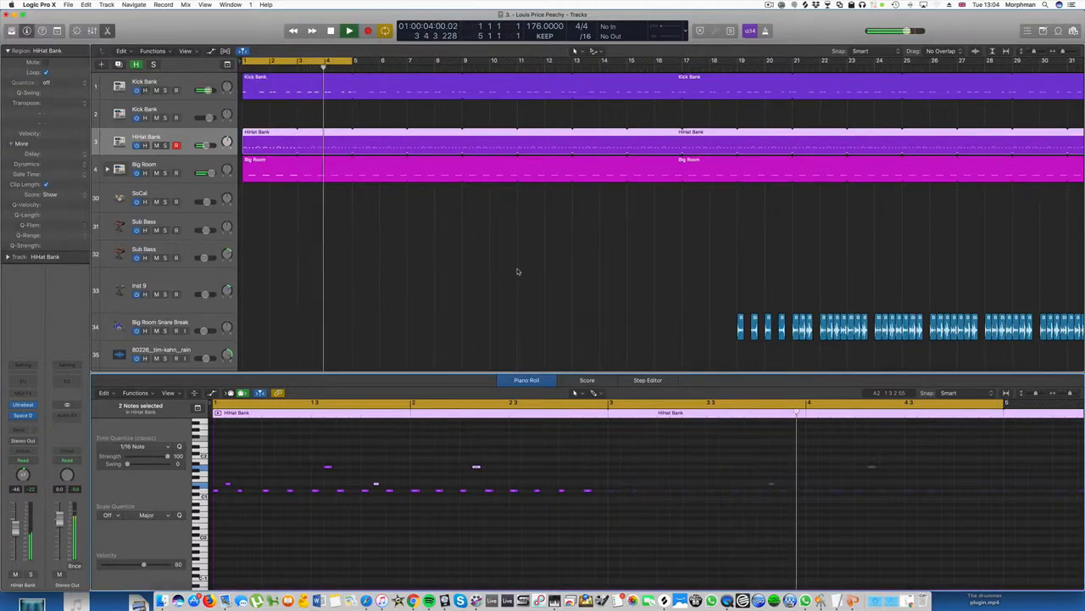
Rewind to the song start and insert a stereo Echo on the HiHat Bank track
left_click(330, 30)
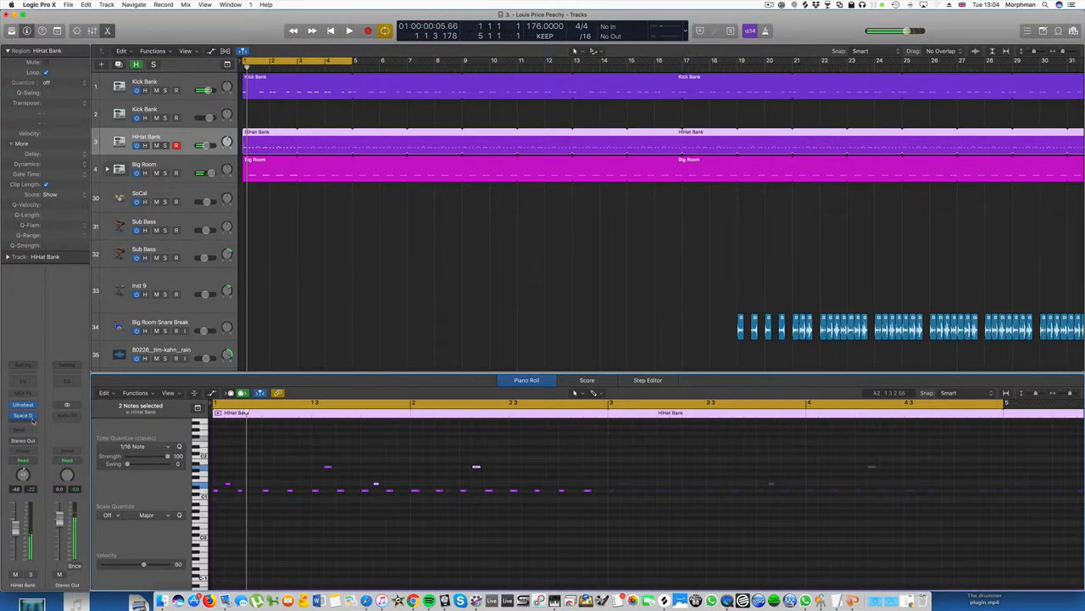
left_click(23, 405)
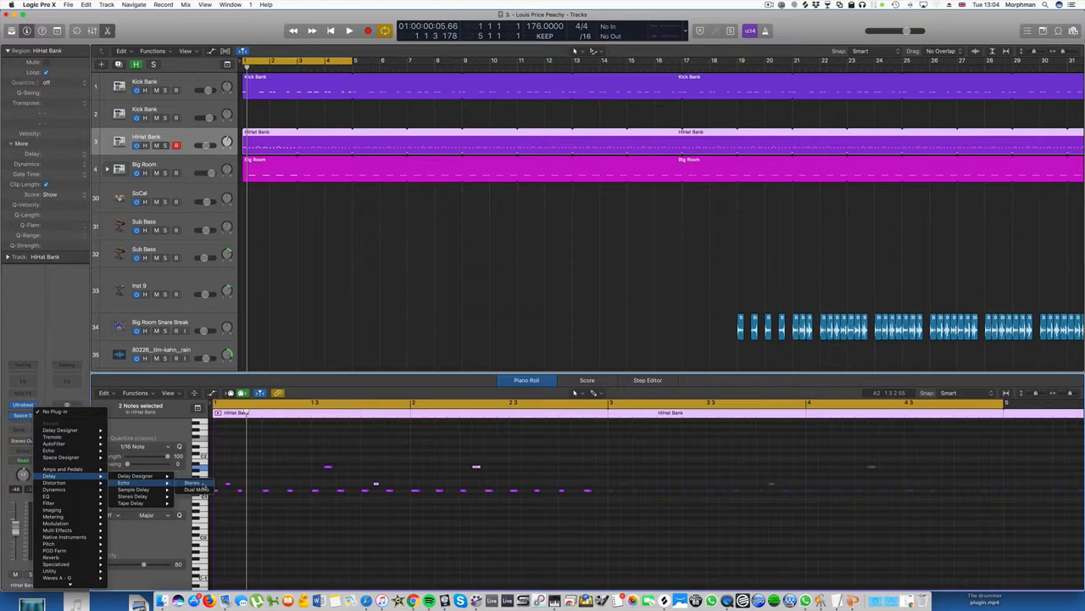
left_click(190, 481)
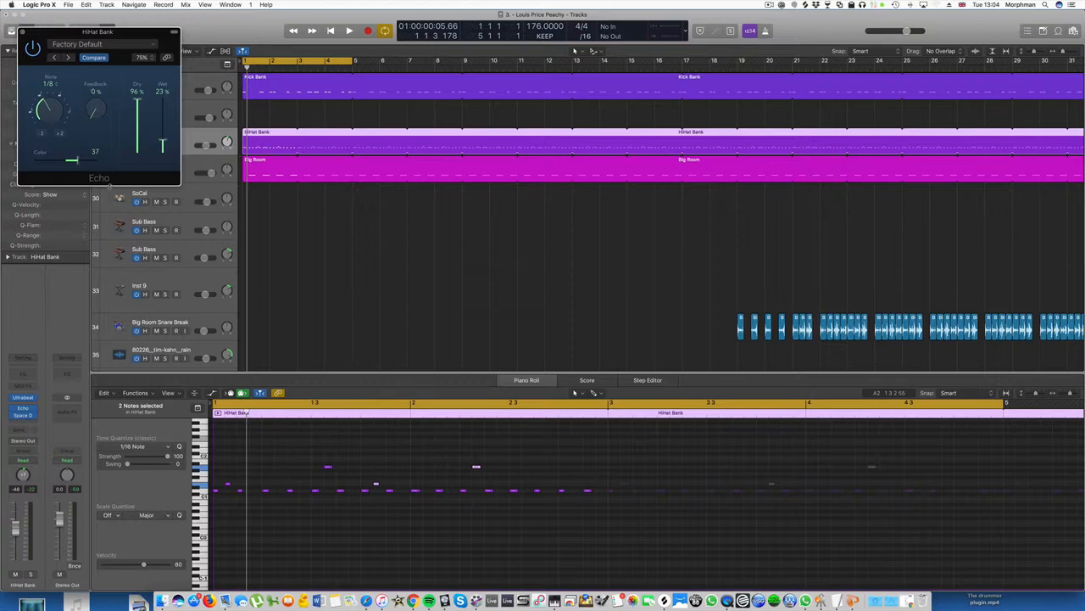
left_click(348, 31)
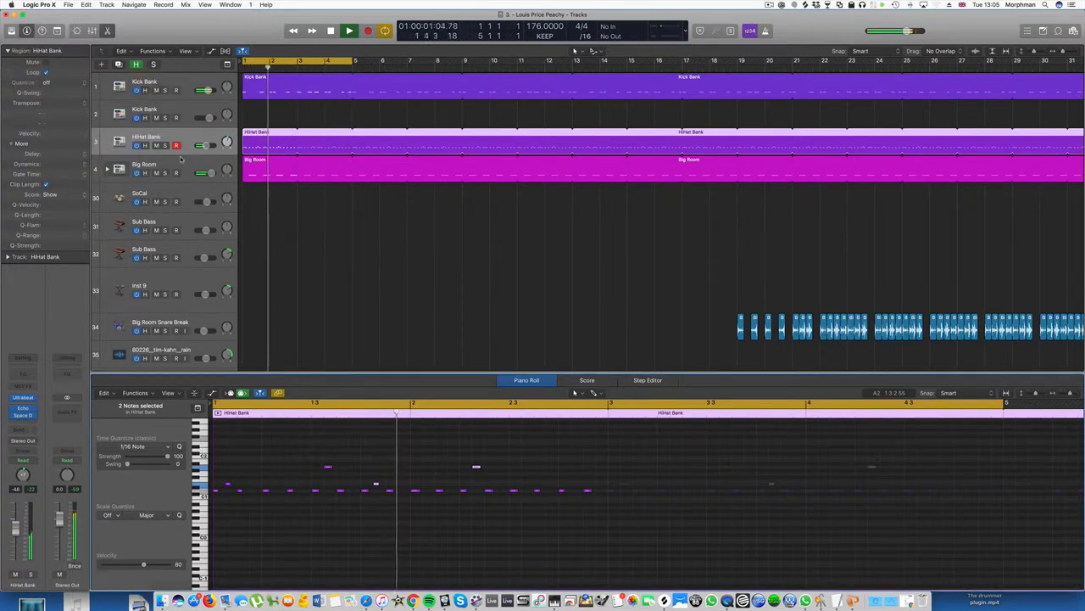
left_click(349, 31)
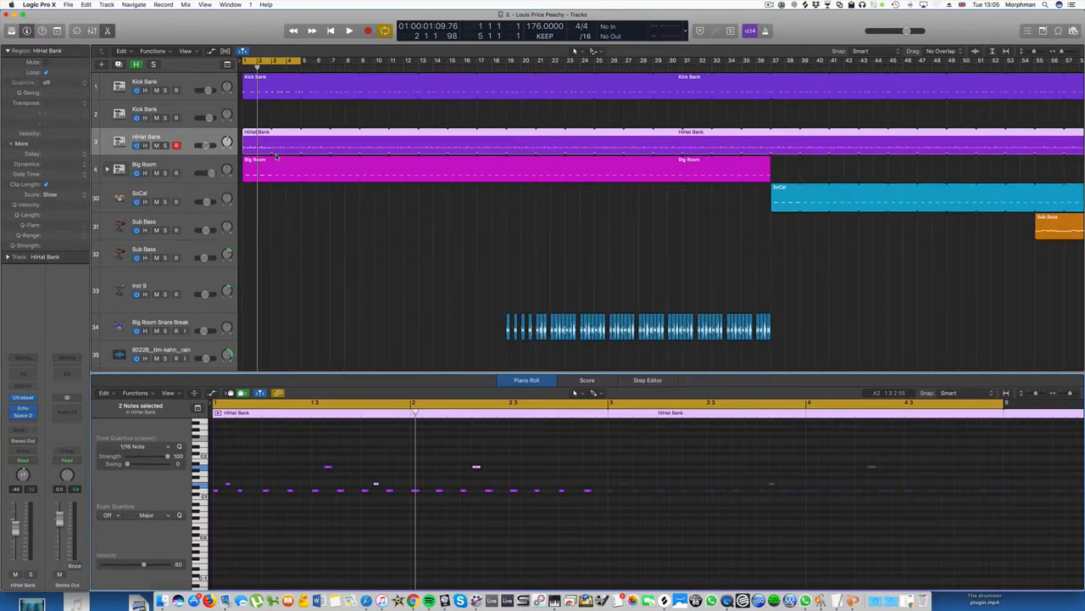
mouse_move(509, 146)
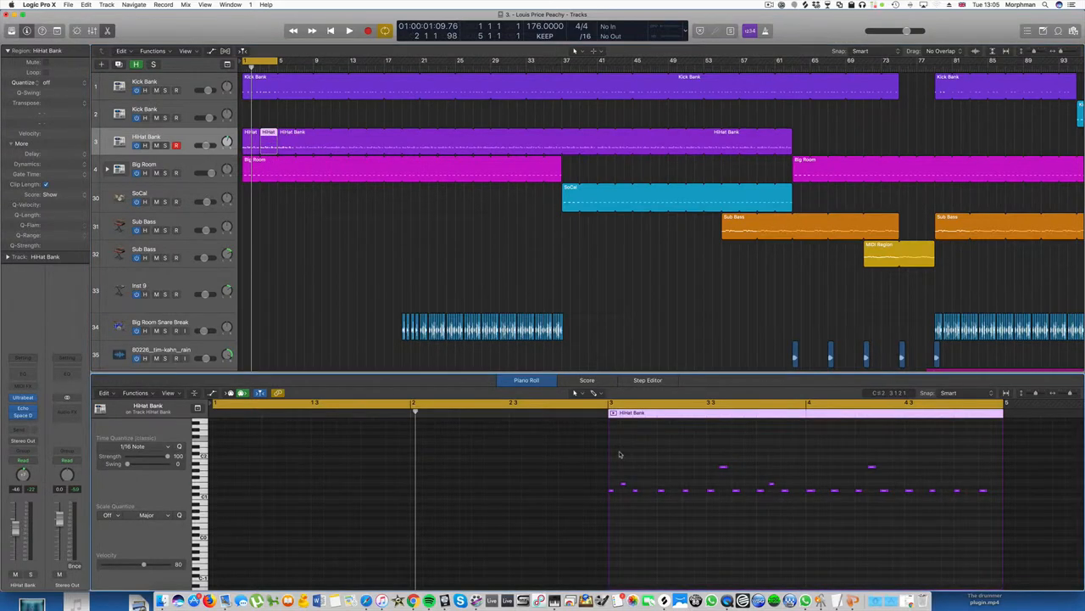
Show the HiHat Bank region's notes in the Piano Roll editor
left_click(983, 490)
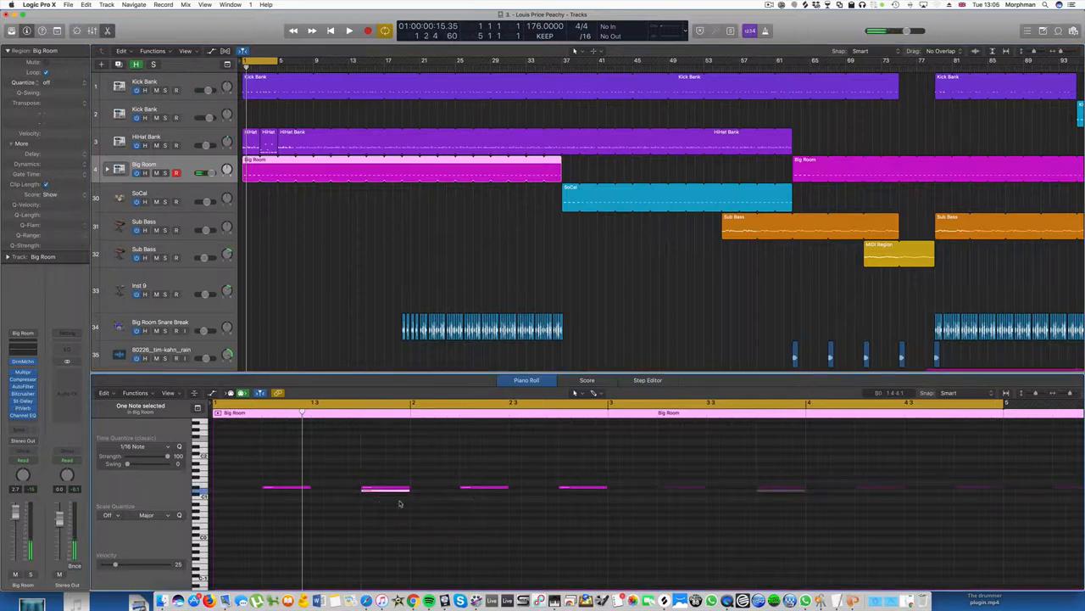
Pencil in a short high note in Big Room and raise the notes' velocity
left_click(348, 31)
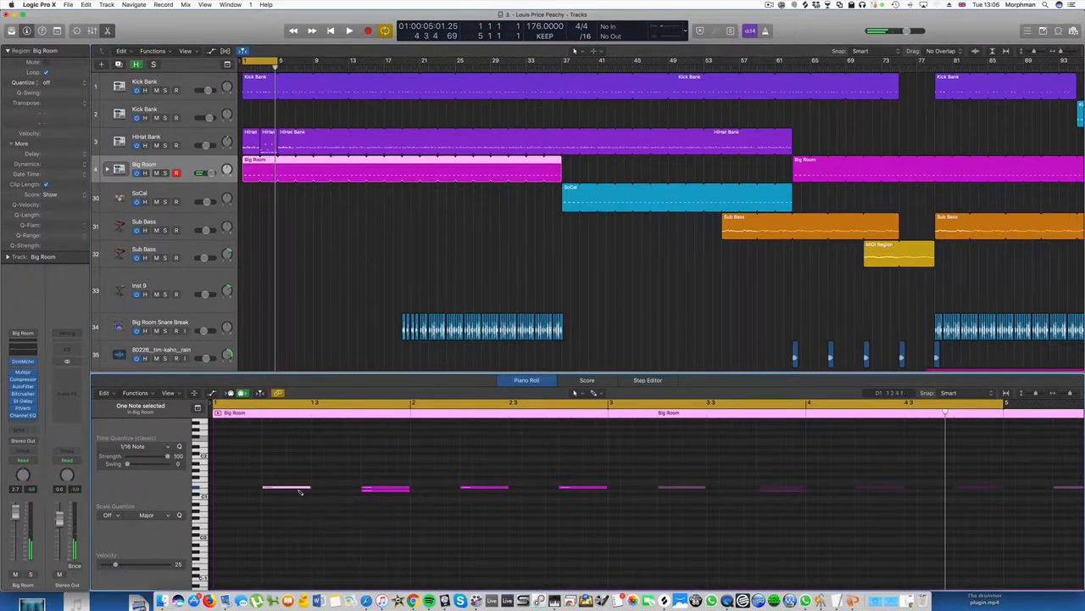
left_click(592, 393)
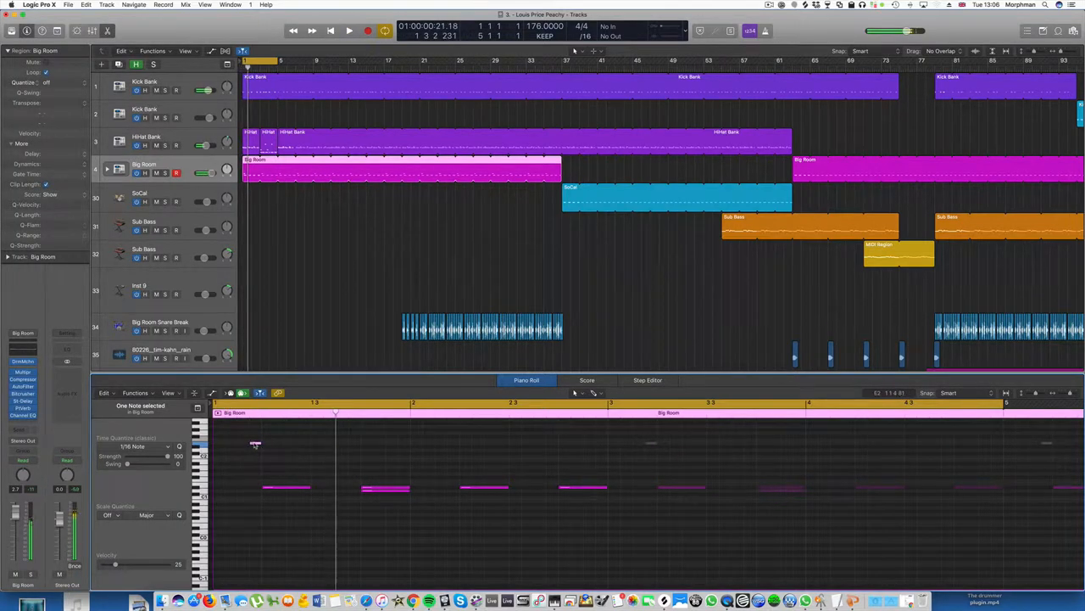
left_click(595, 393)
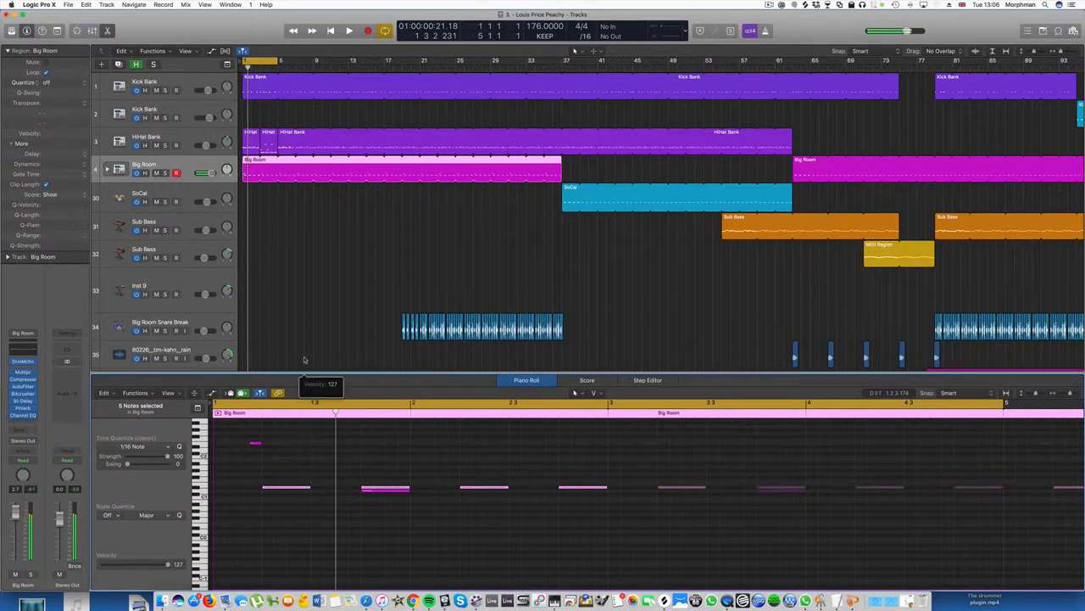
left_click(386, 488)
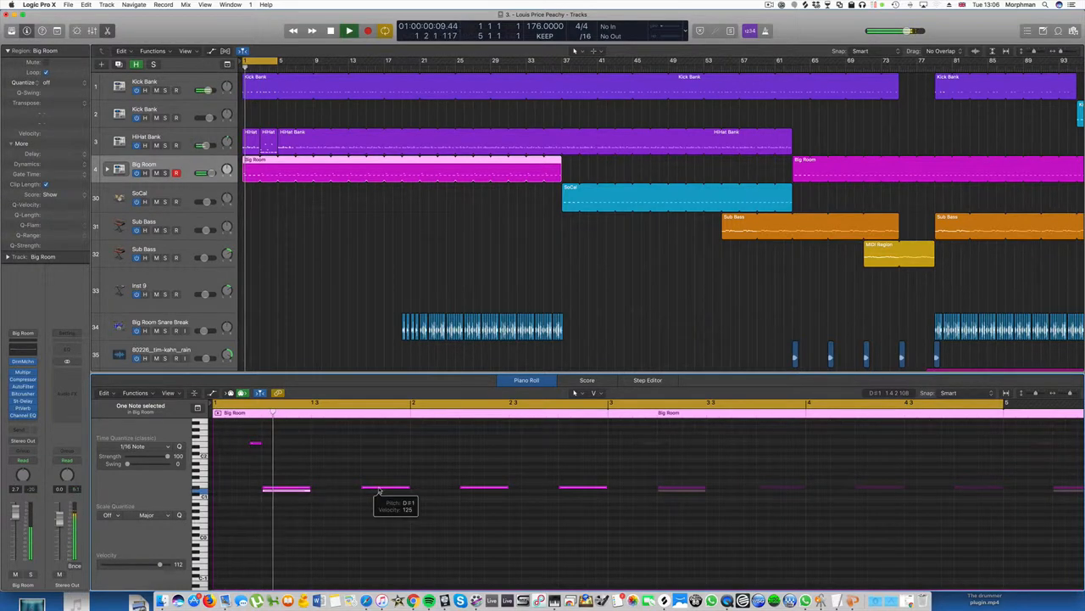
left_click(349, 31)
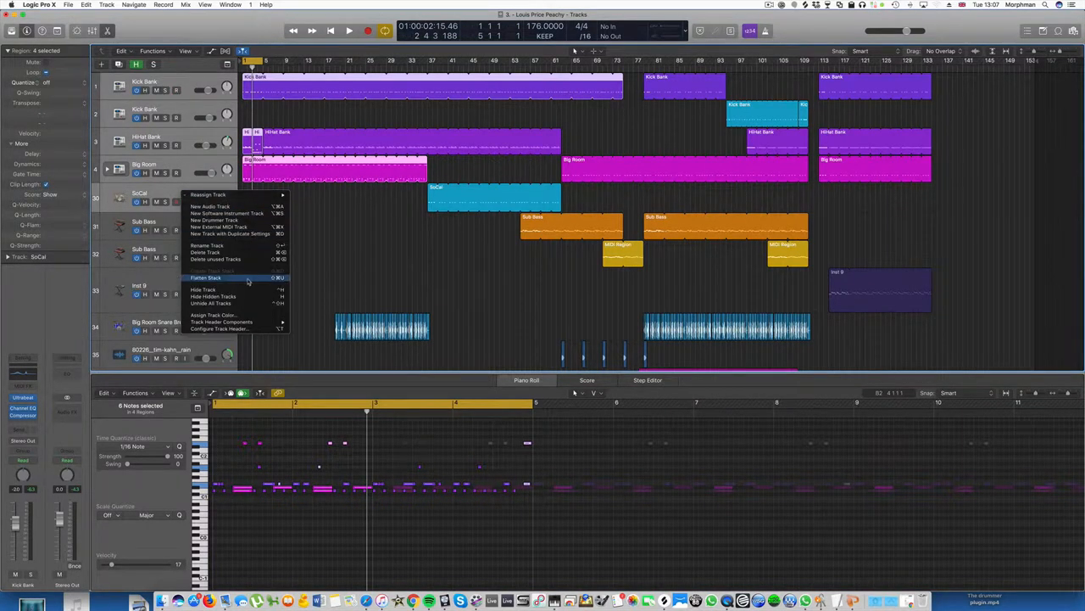
mouse_move(205, 278)
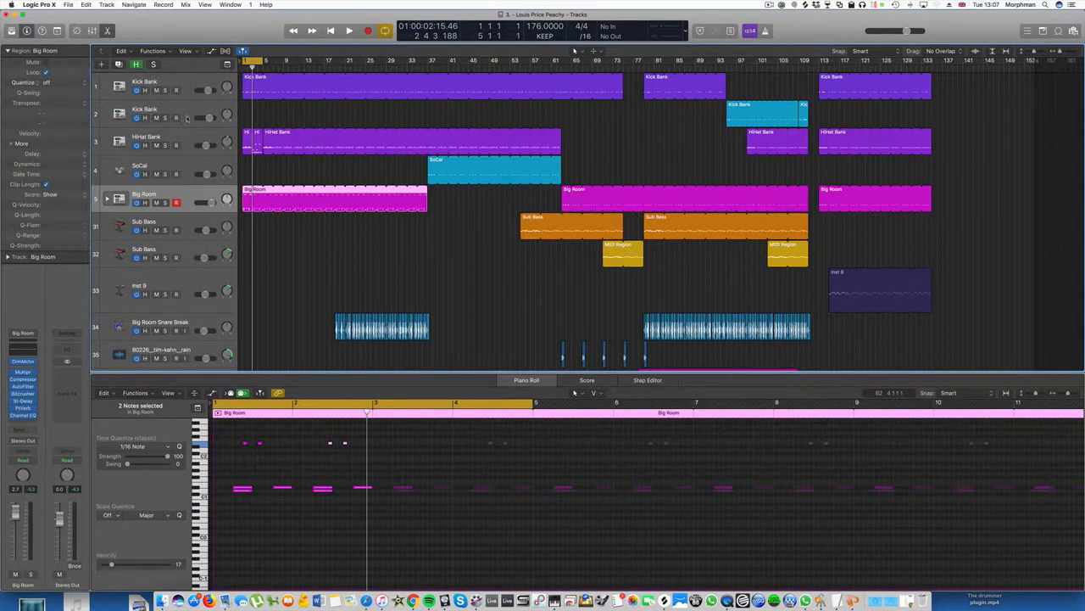
Stack the Kick Bank, HiHat Bank and SoCal tracks into a summing stack named DRUM
right_click(144, 174)
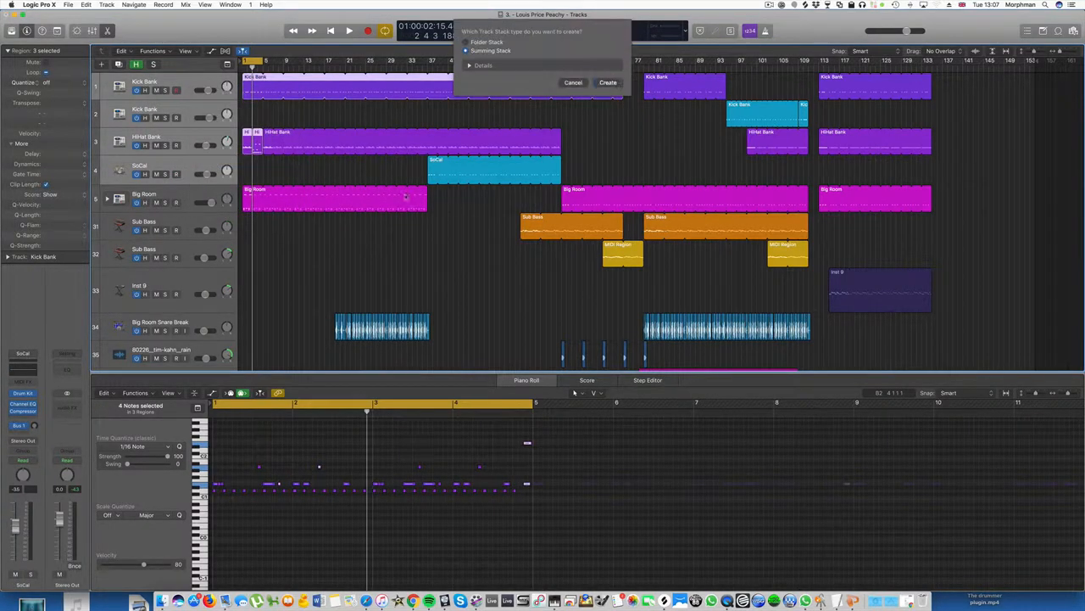
left_click(608, 82)
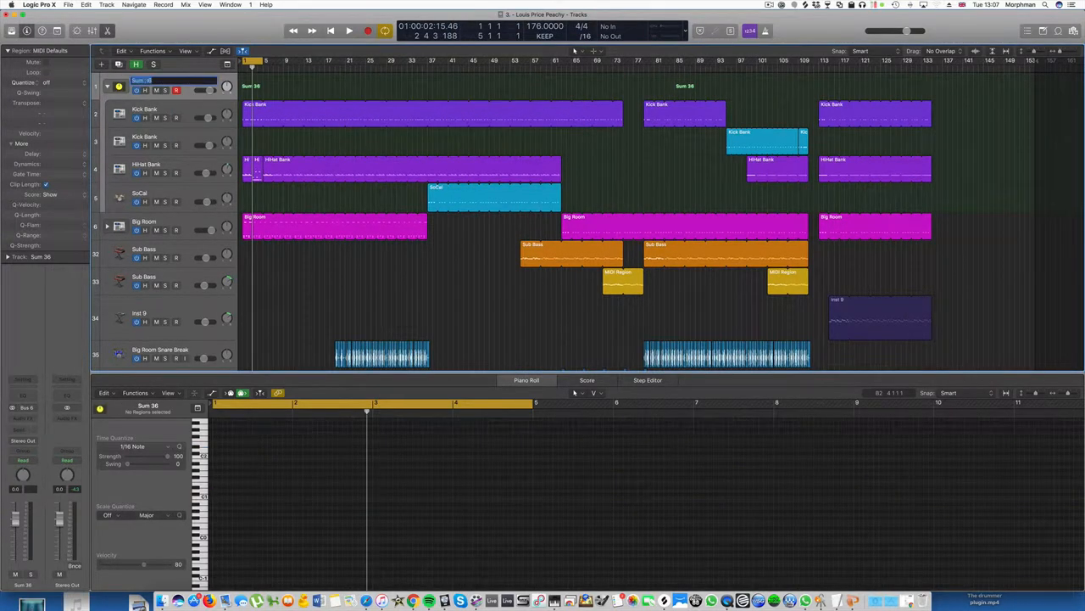
type("DRUM")
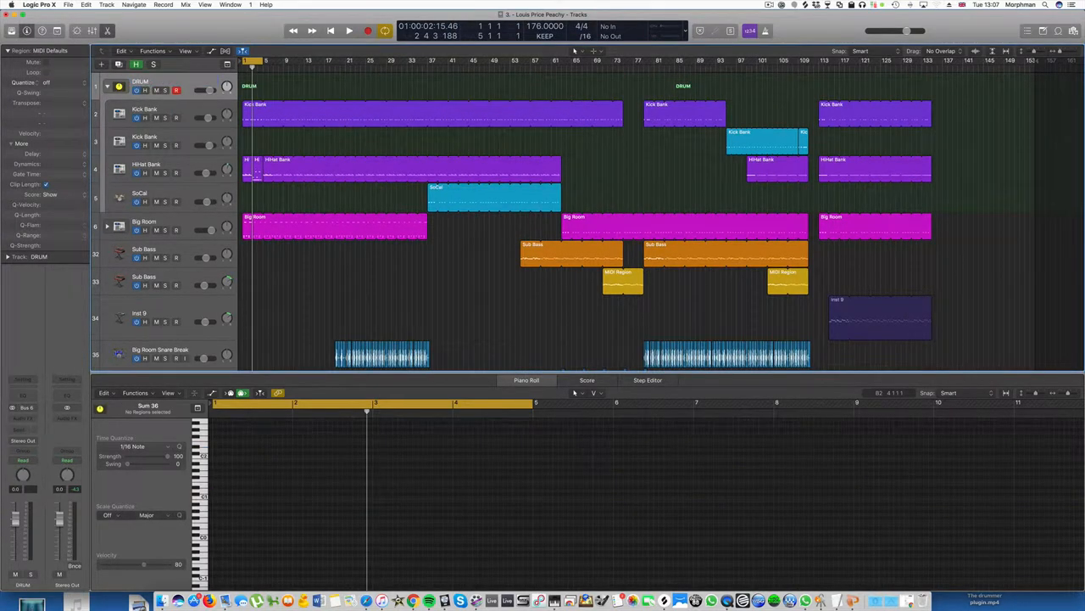
left_click(38, 415)
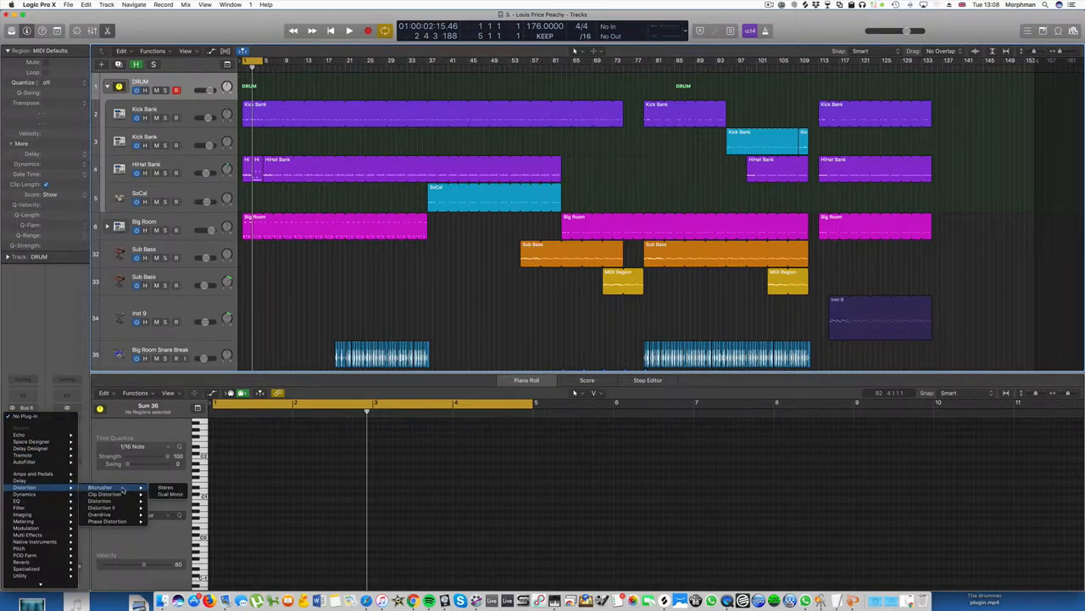
Add a stereo Bitcrusher with Drive set to DRUM, then cycle bars 23–27 for playback
left_click(99, 487)
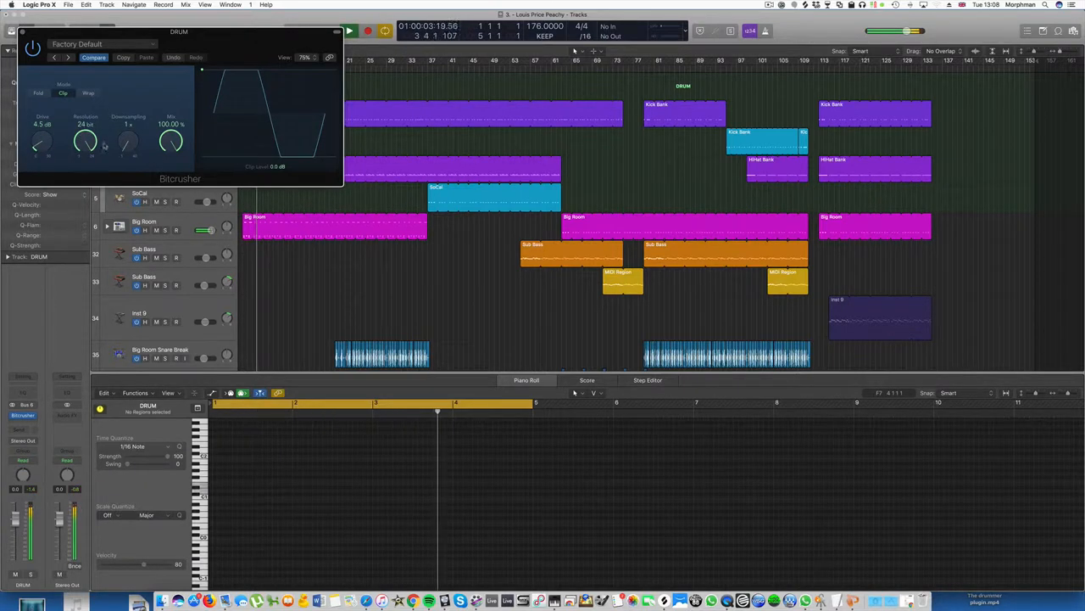
left_click_drag(41, 140, 49, 153)
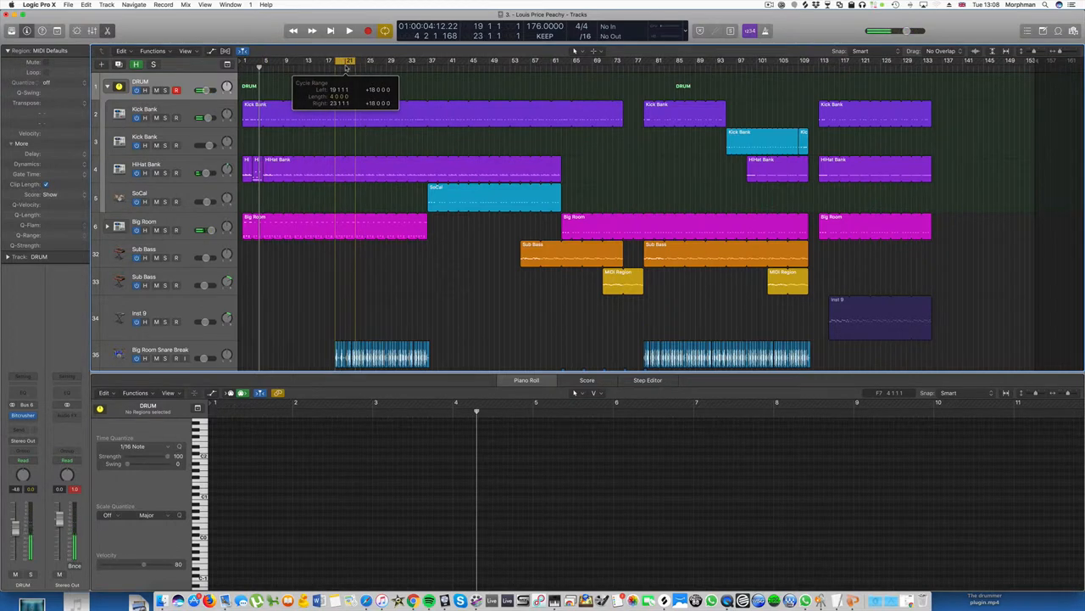
left_click(348, 31)
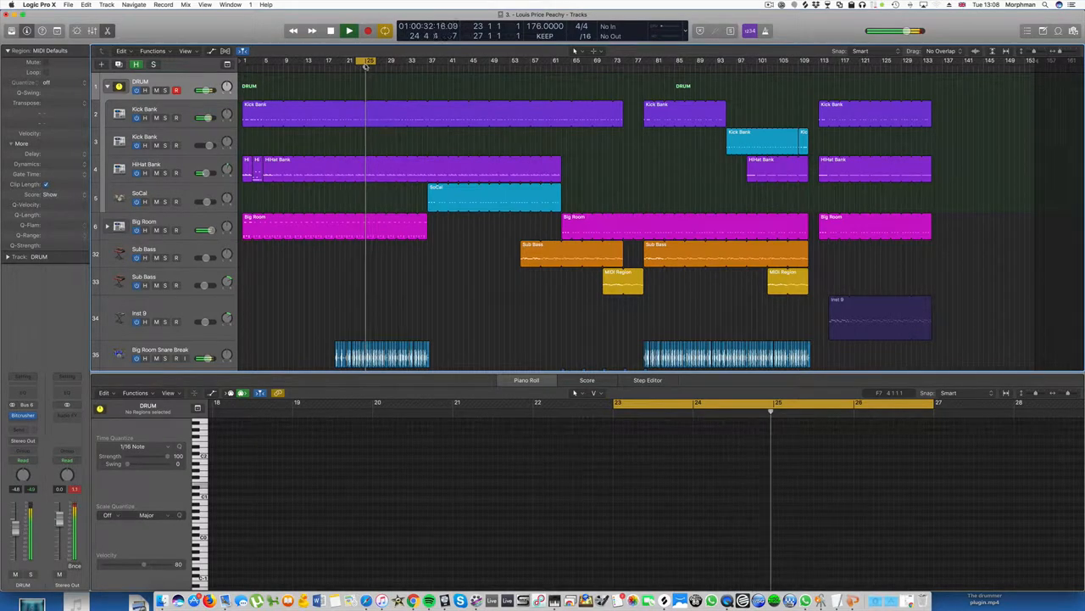
left_click(349, 31)
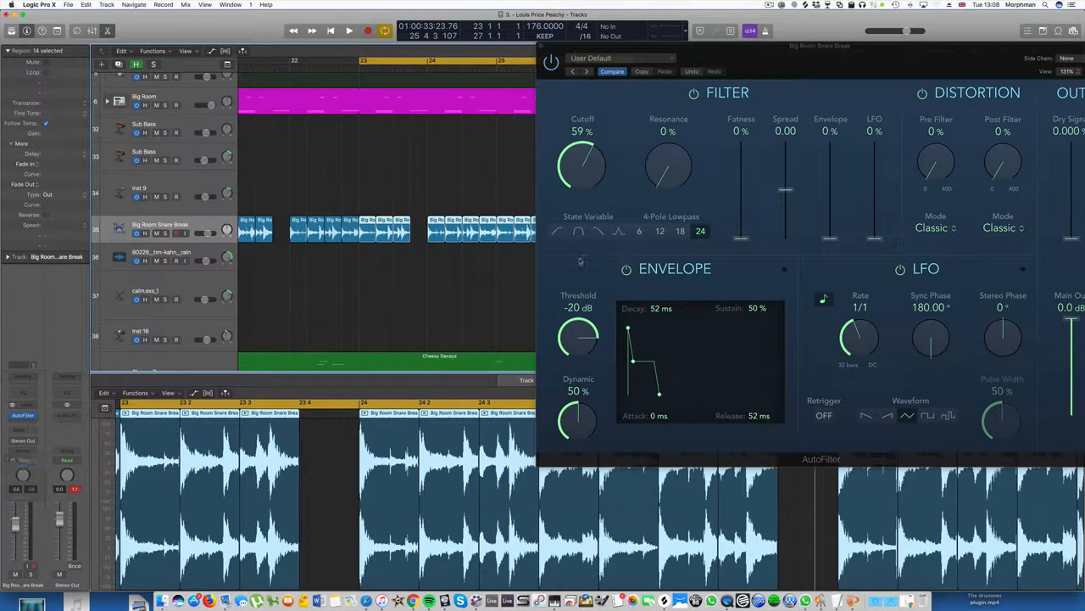
Record a Touch-mode AutoFilter cutoff sweep on Big Room Snare Break during playback
left_click(349, 31)
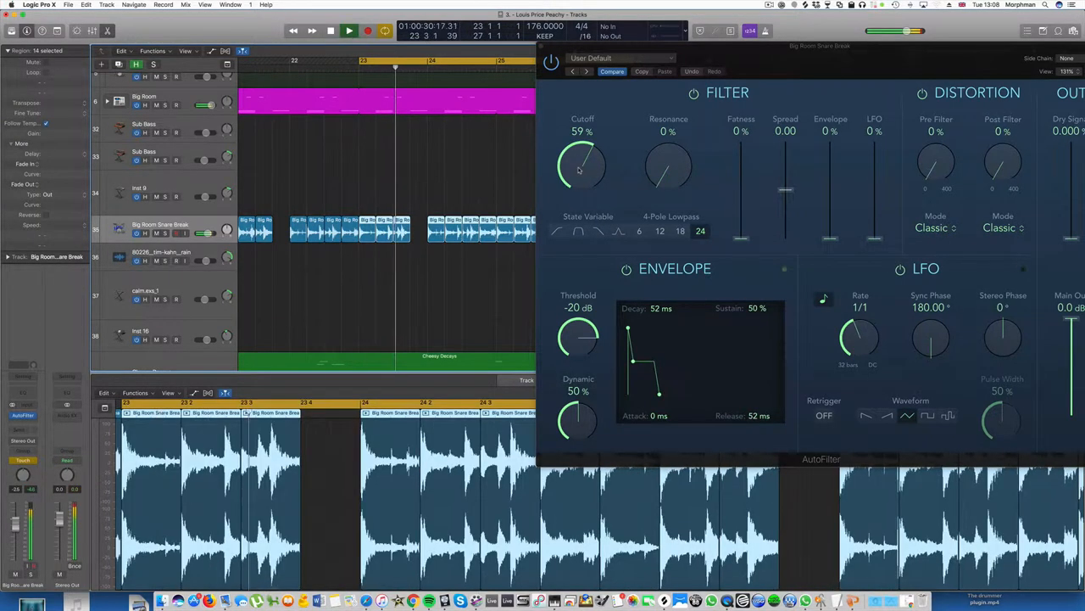
left_click_drag(582, 165, 583, 149)
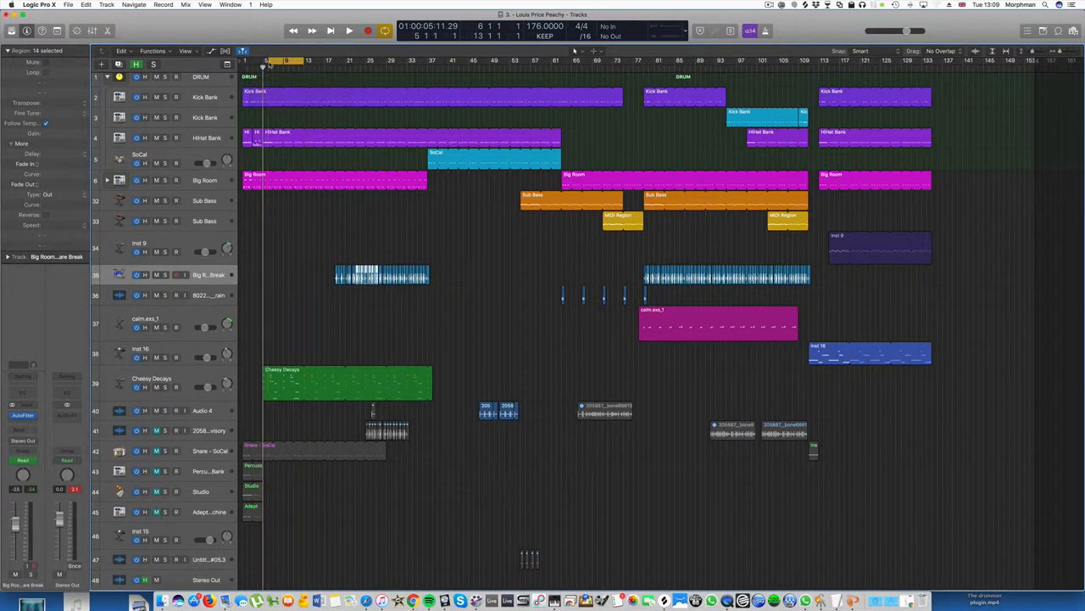
Solo Cheesy Decays, split its region, cycle bars 13–17, and open the middle part's notes
left_click(349, 31)
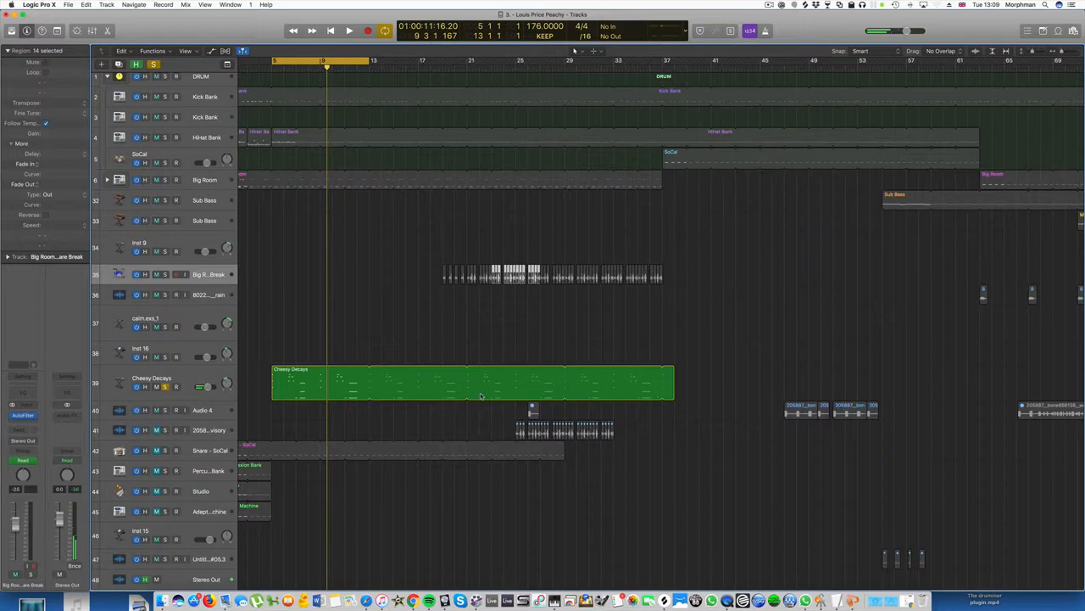
left_click_drag(369, 381, 479, 390)
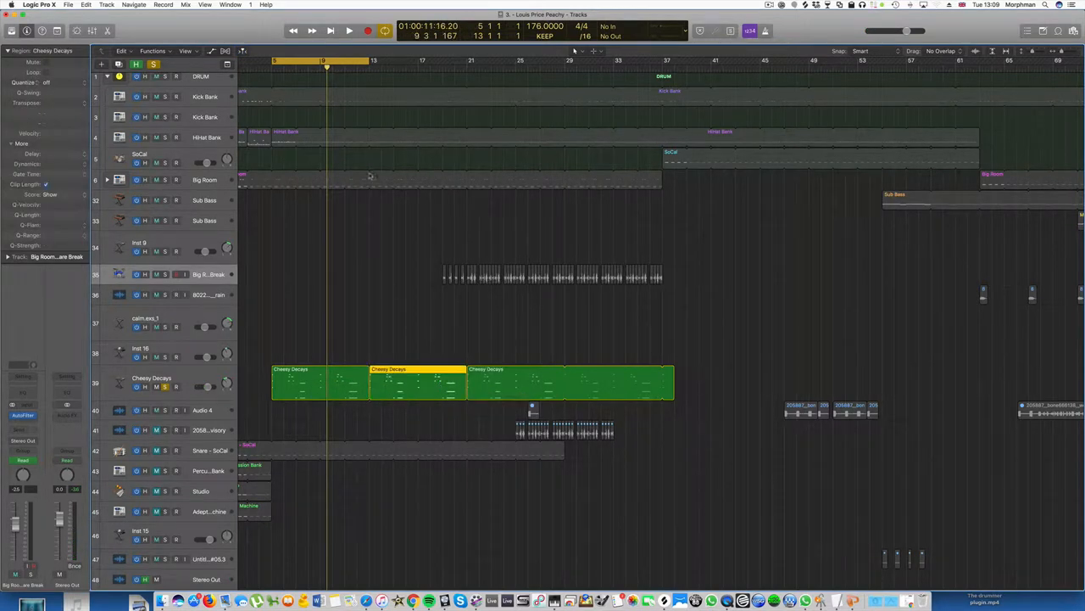
left_click_drag(374, 61, 471, 61)
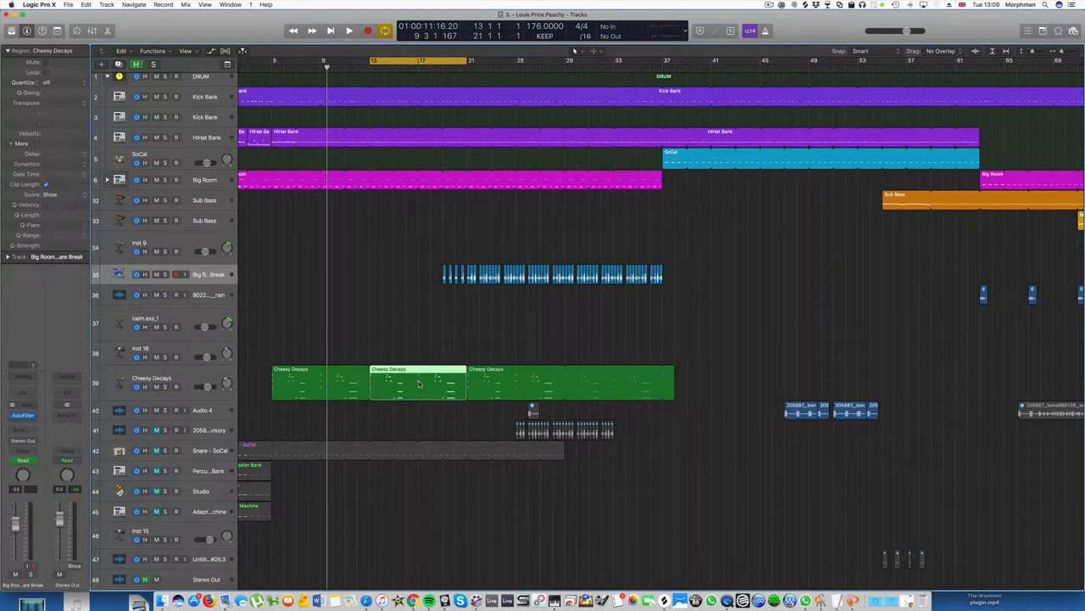
double_click(415, 385)
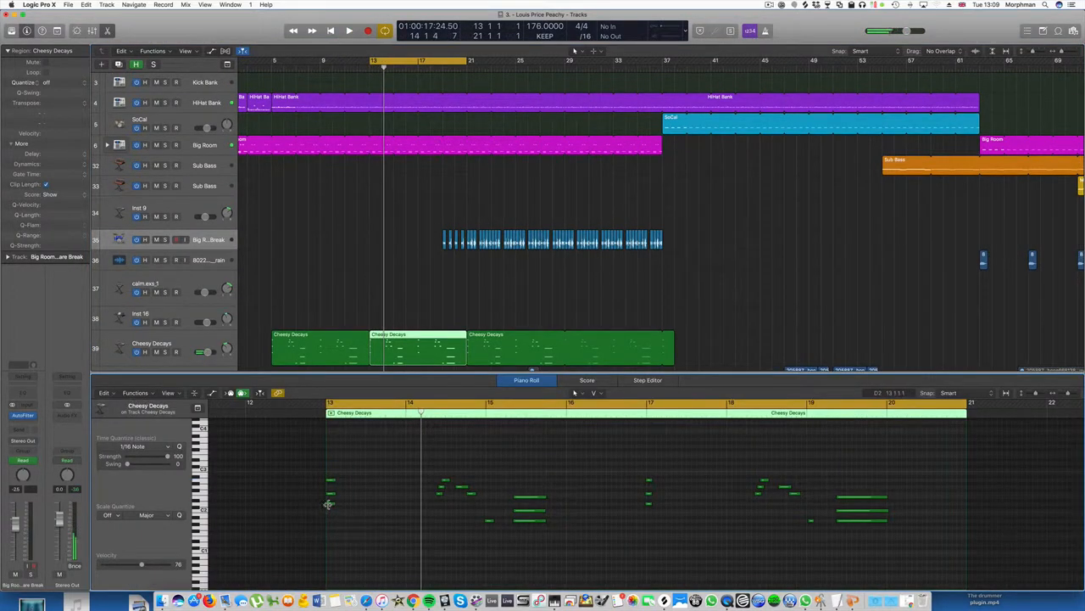
Raise several notes in the middle Cheesy Decays part, one an octave up to D3
left_click(330, 491)
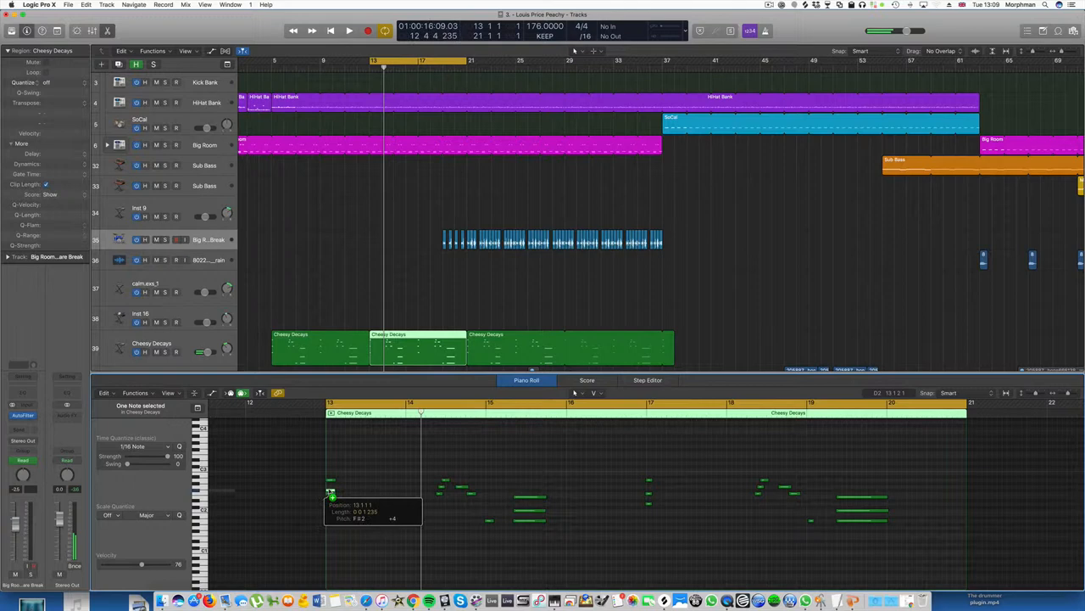
left_click_drag(330, 494, 331, 469)
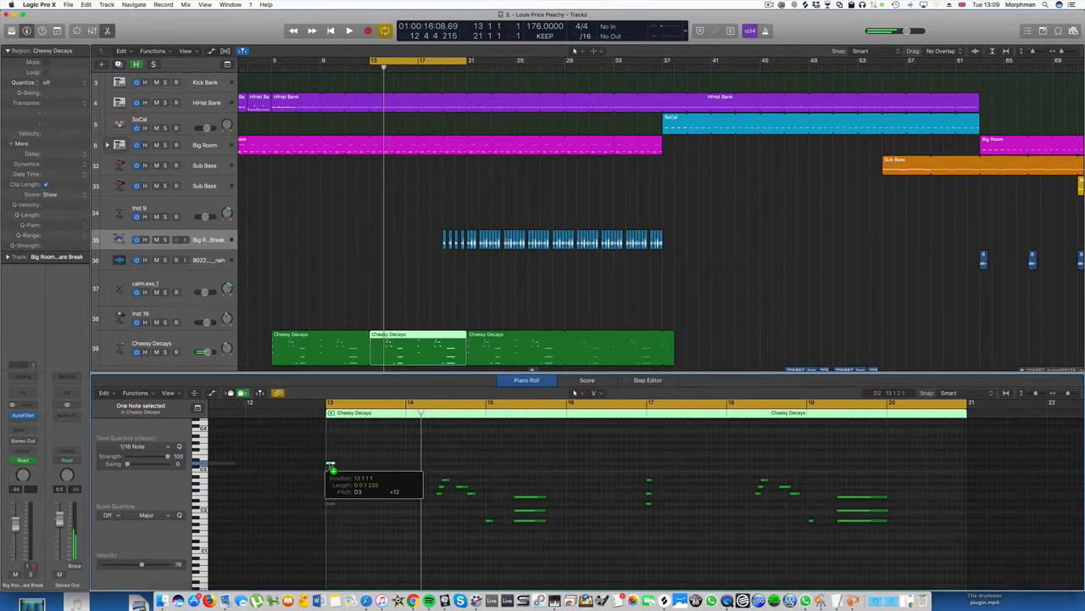
left_click(349, 31)
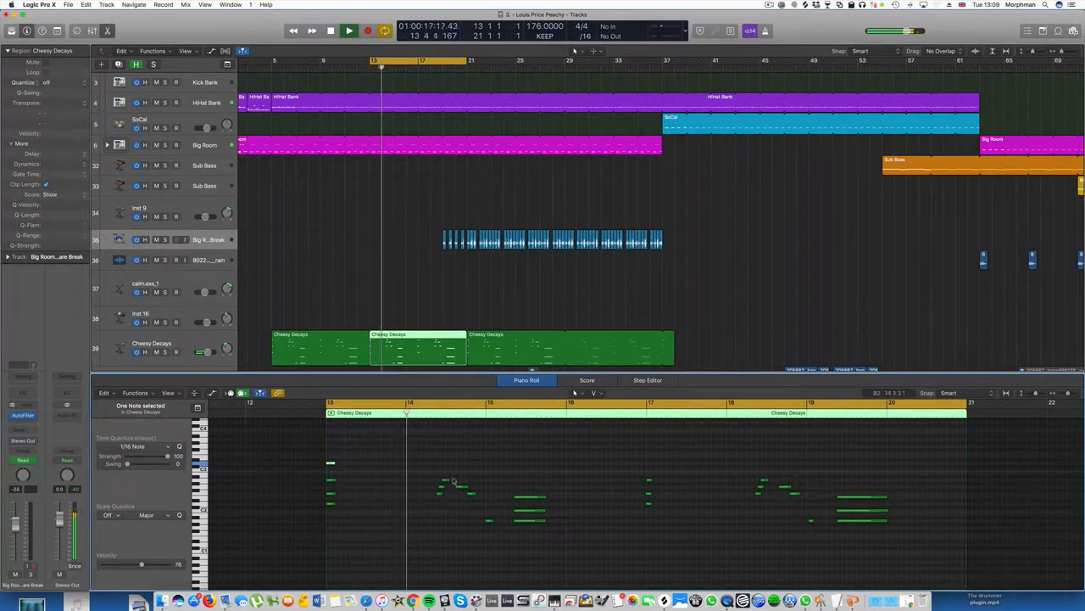
left_click(349, 31)
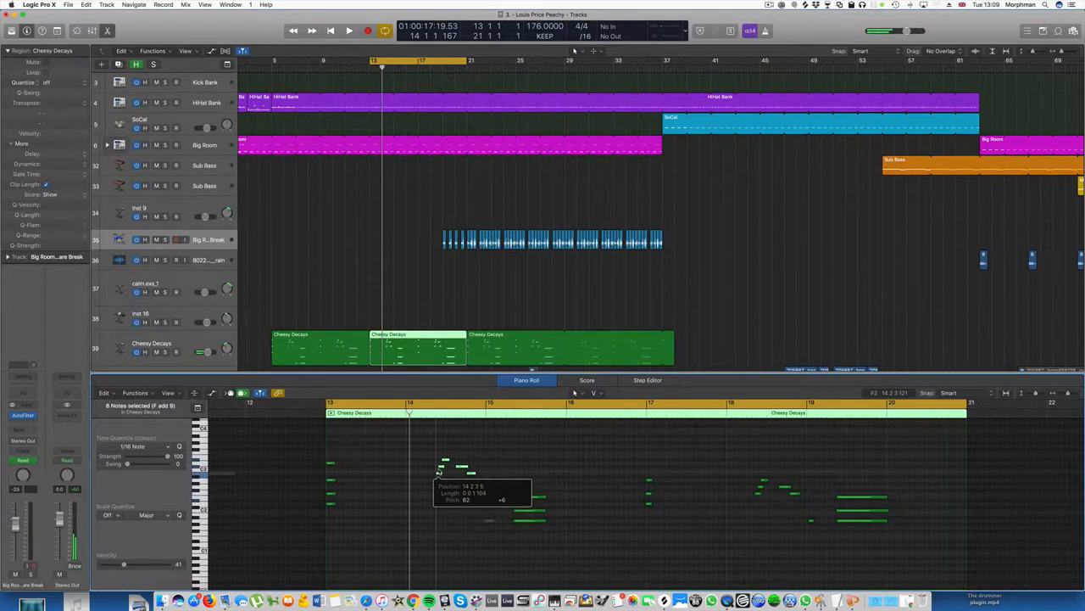
left_click(441, 462)
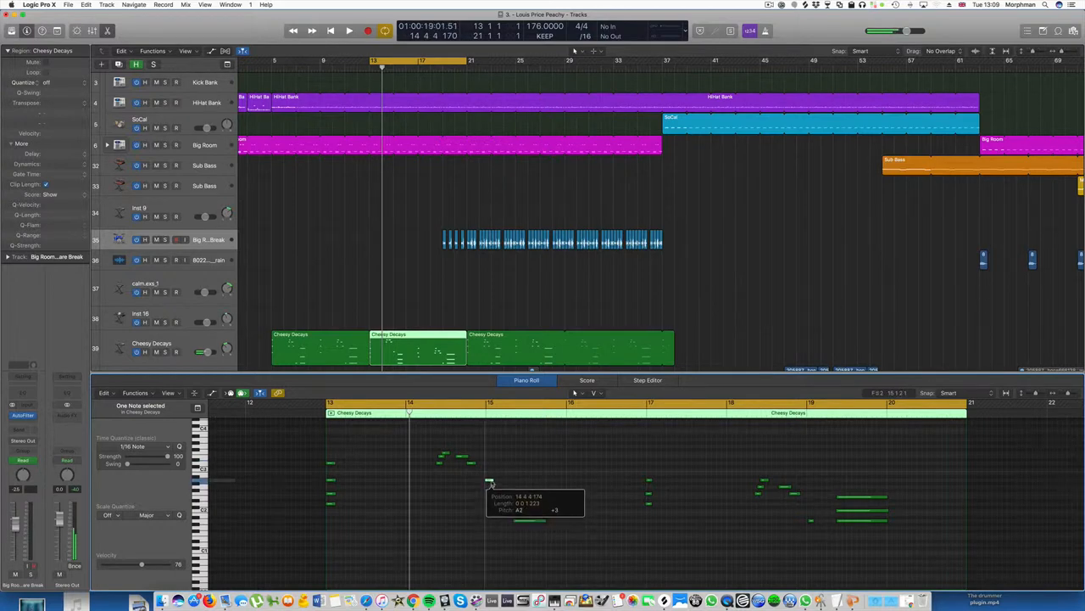
left_click(348, 31)
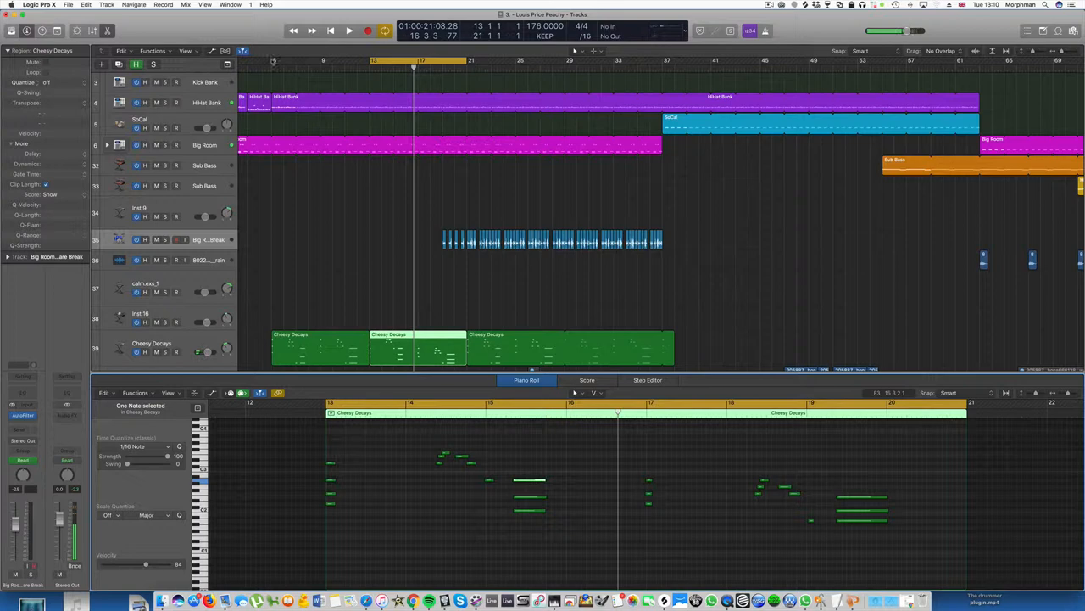
left_click(350, 30)
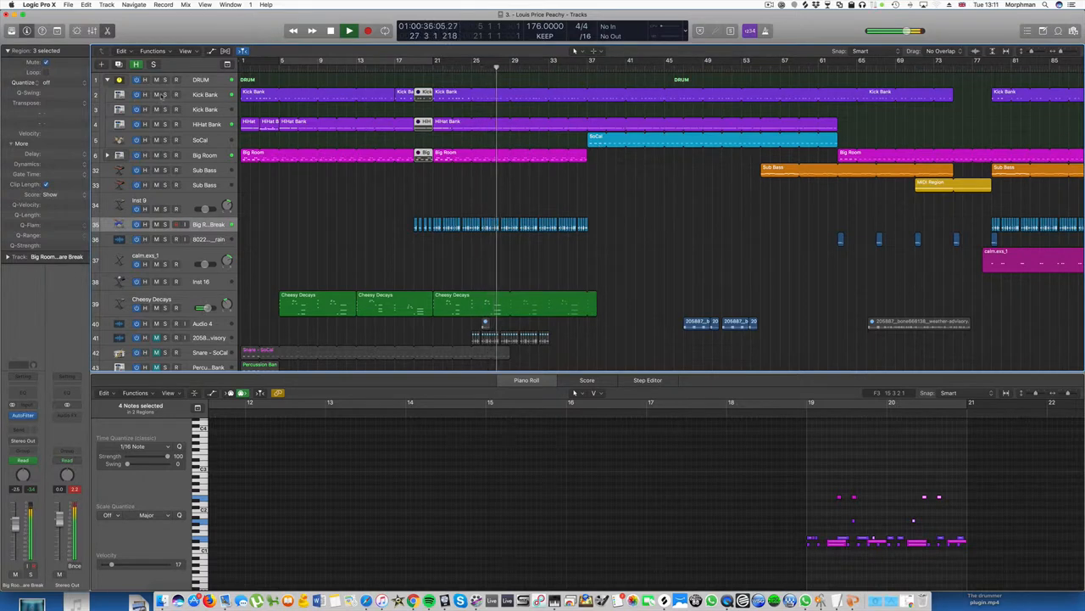
Split the kick, hi-hat, Big Room and Cheesy Decays regions around bars 27–29, keeping crossing notes
left_click(349, 32)
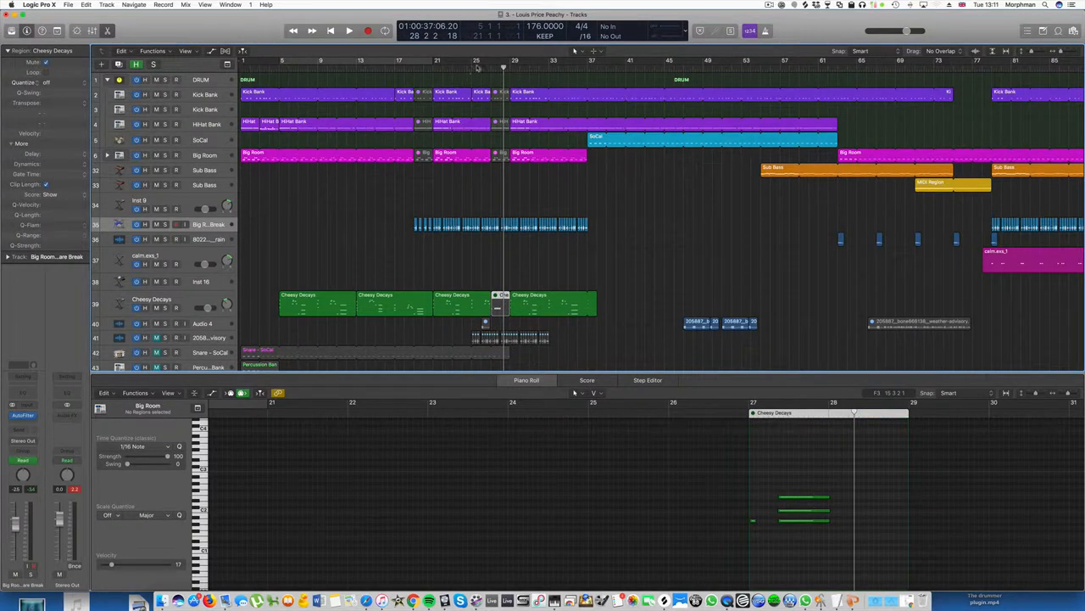
left_click(349, 31)
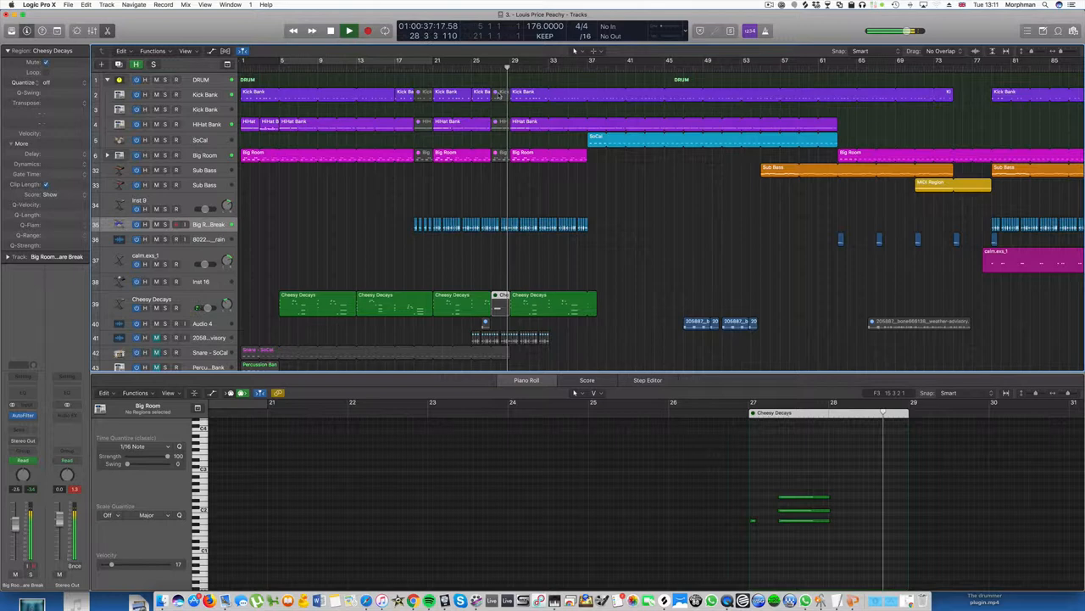
left_click(349, 30)
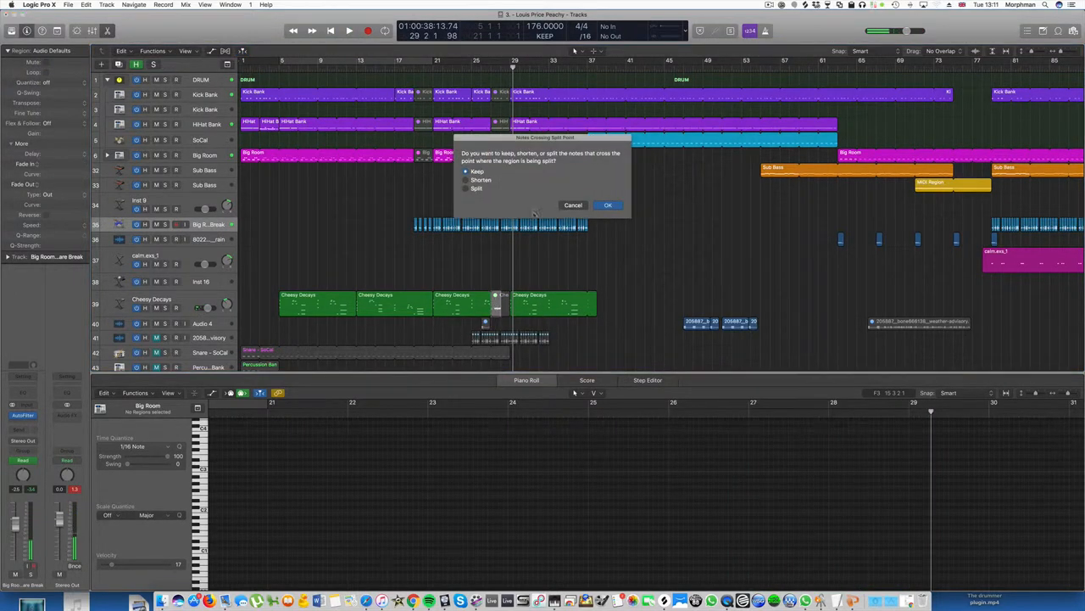
left_click(608, 205)
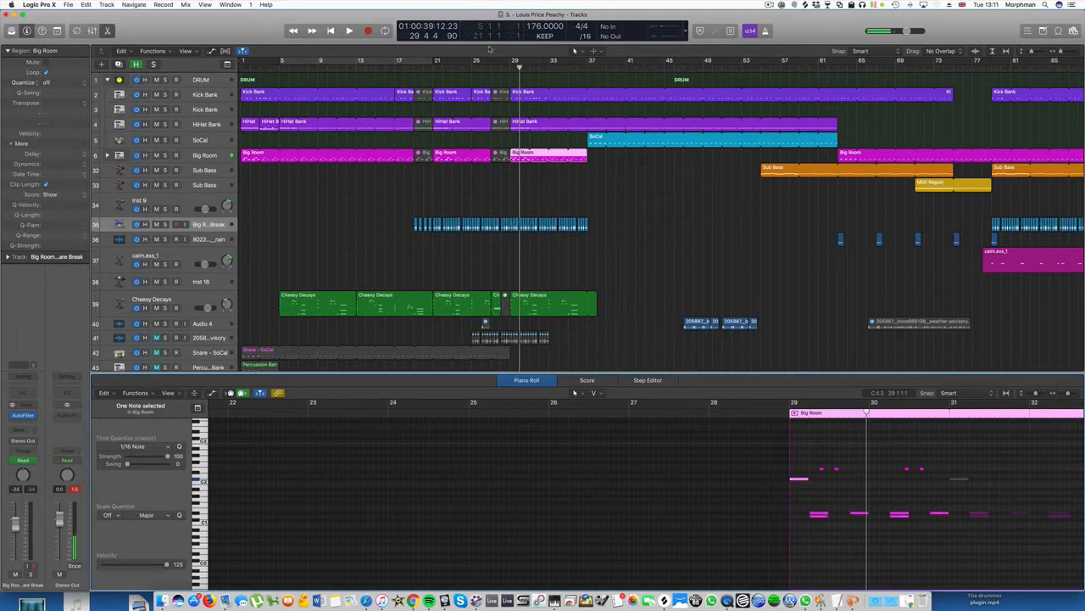
Split the Big Room region near bar 31 and loop the short piece
left_click(349, 30)
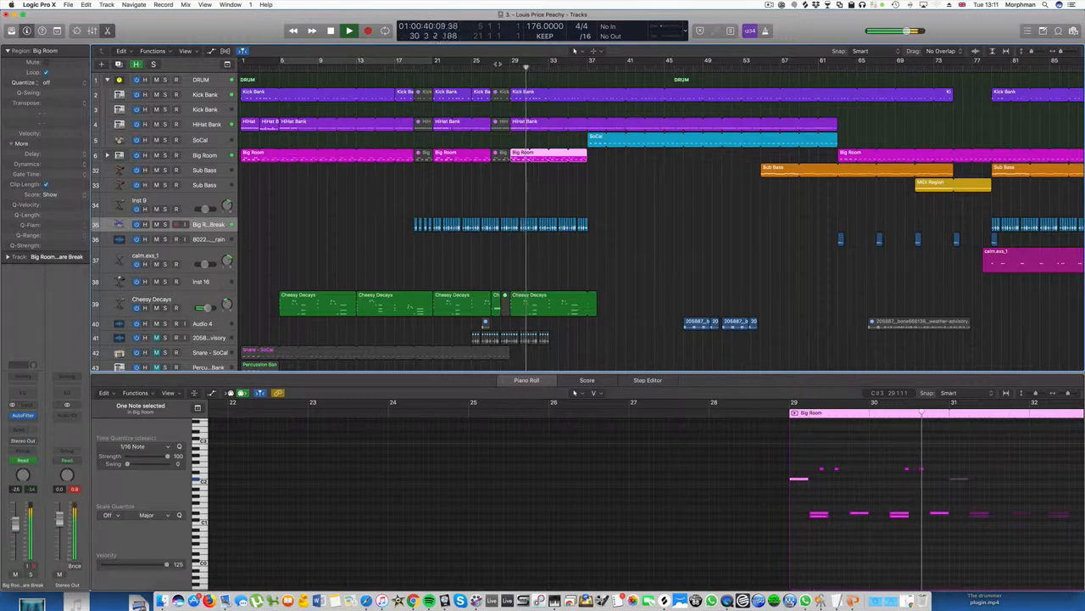
left_click(349, 32)
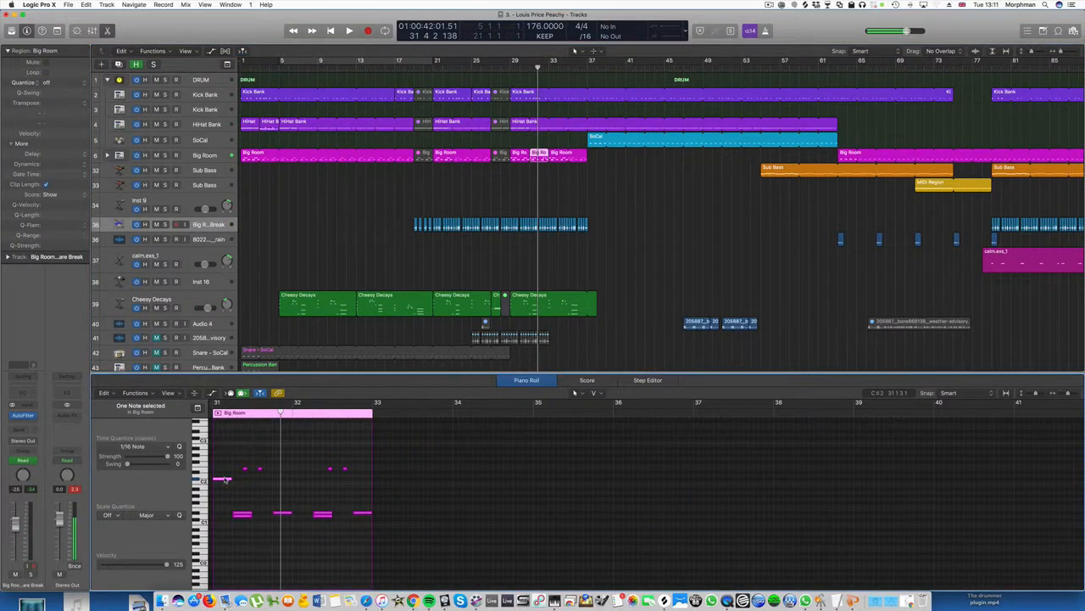
left_click(562, 152)
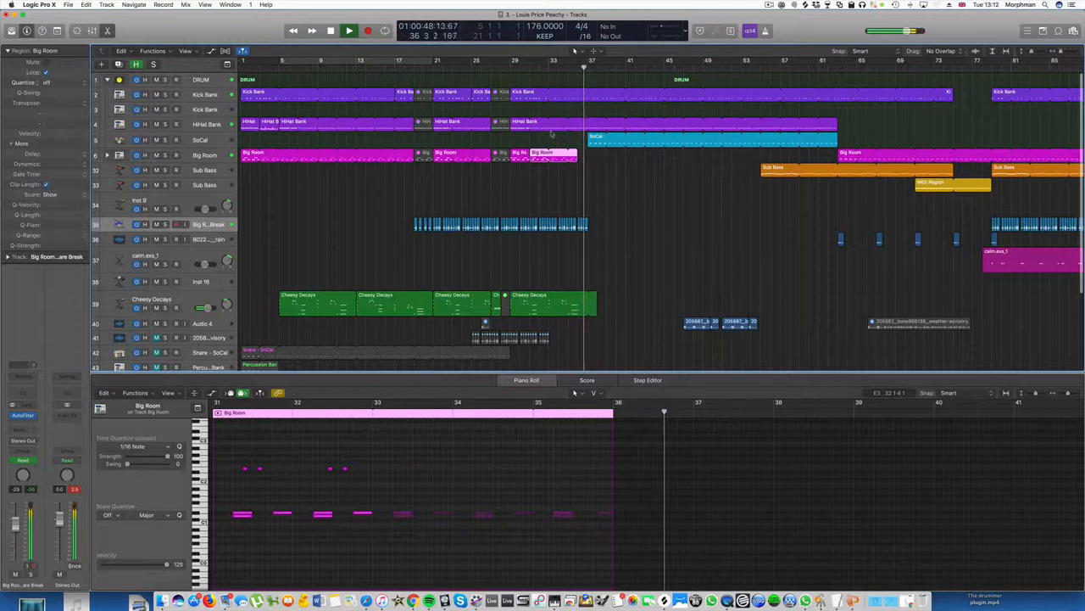
left_click(350, 30)
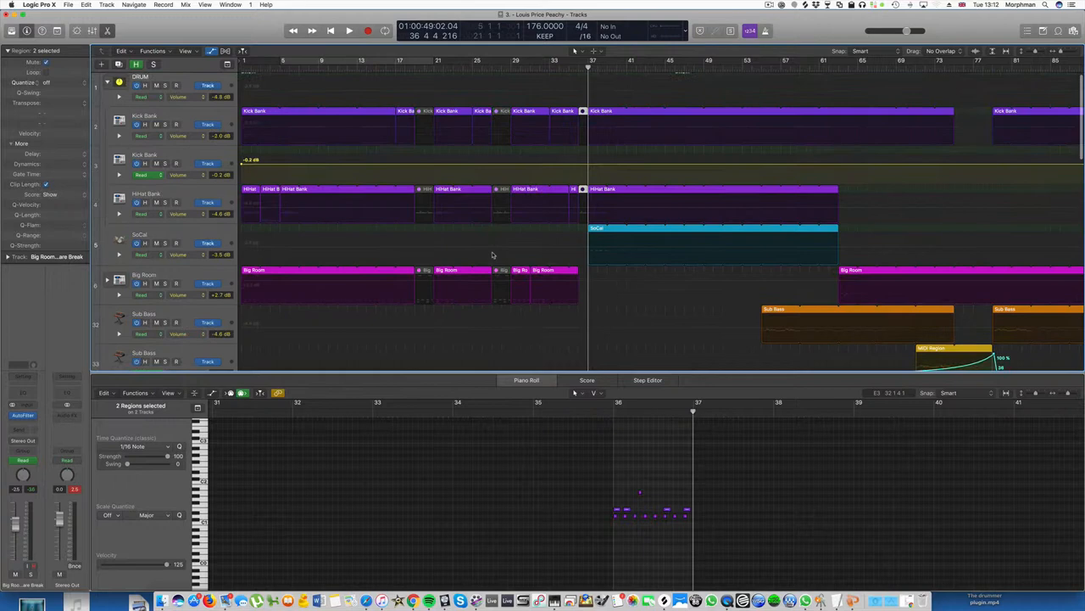
Draw a rising Cutoff automation sweep on Big Room Snare Break leading into bar 37
scroll("down", 3)
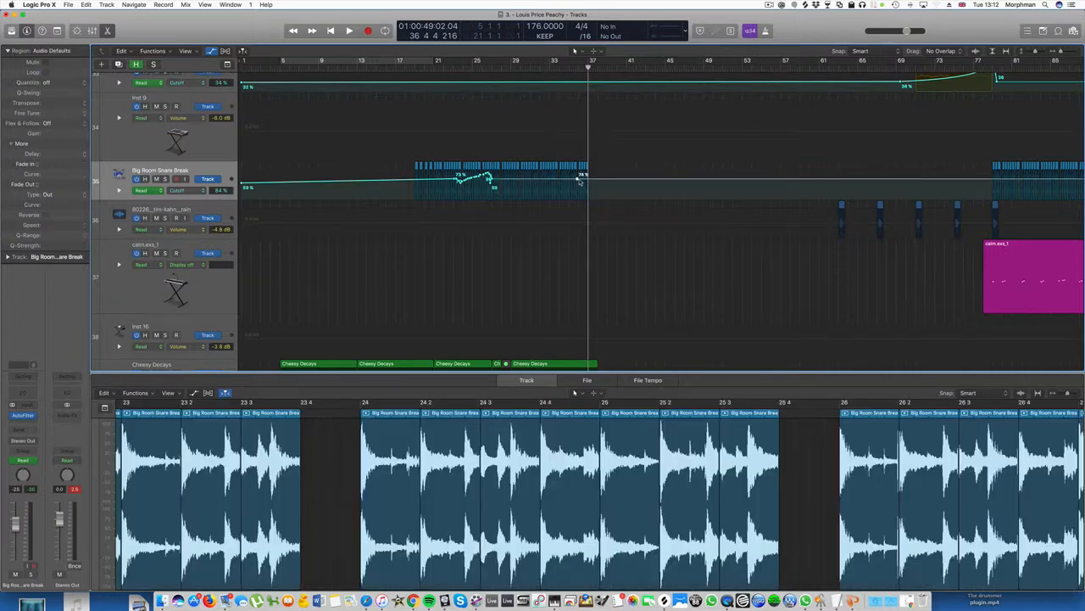
left_click_drag(579, 182, 592, 193)
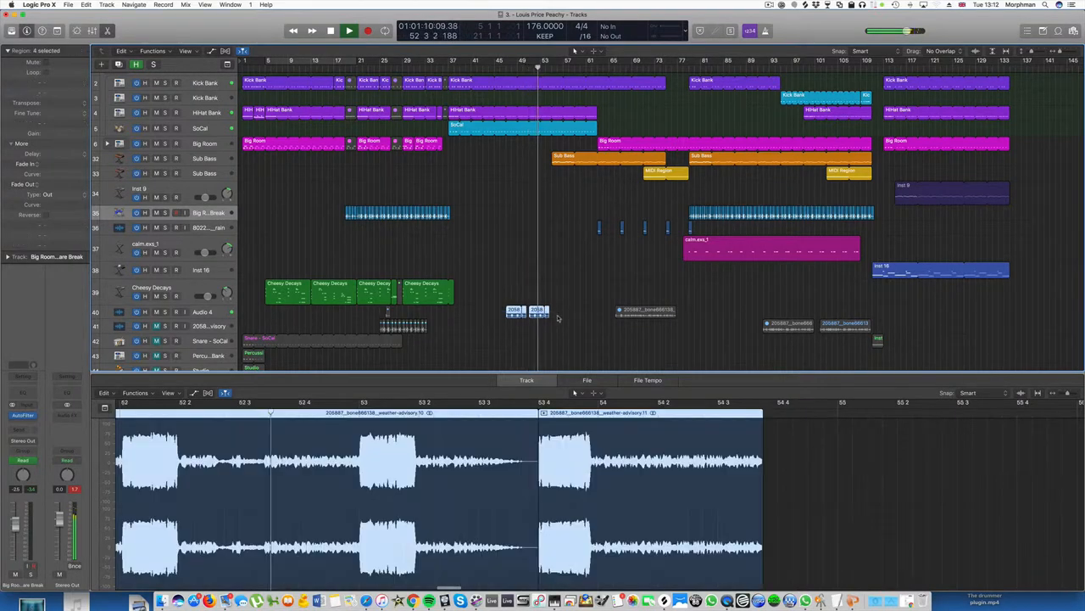
Reposition the four weather-advisory regions on Audio 4 across bars 45–53
left_click_drag(517, 314, 513, 312)
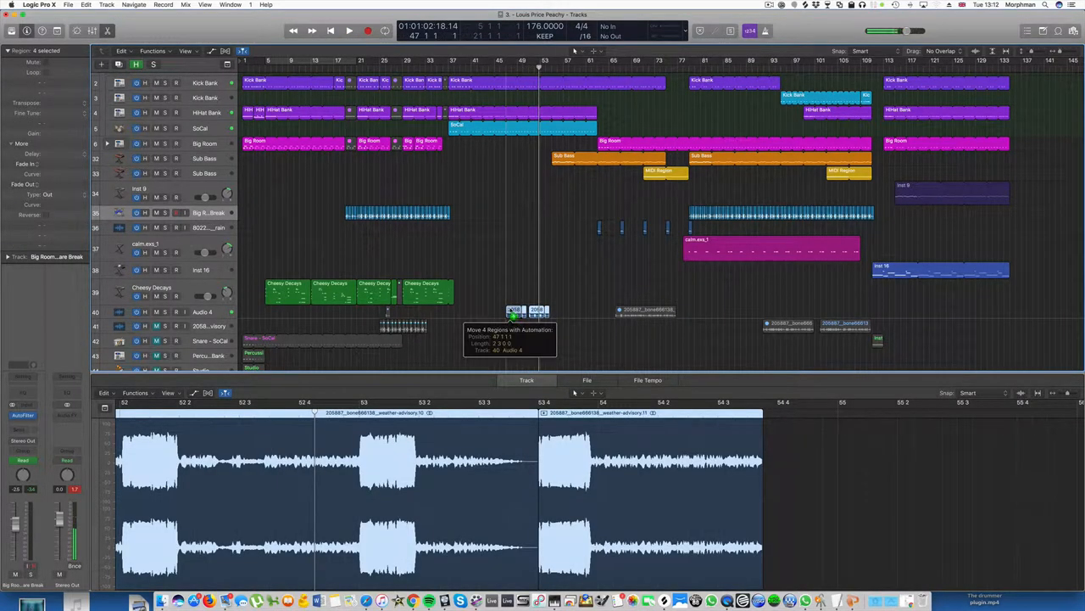
left_click_drag(522, 311, 458, 311)
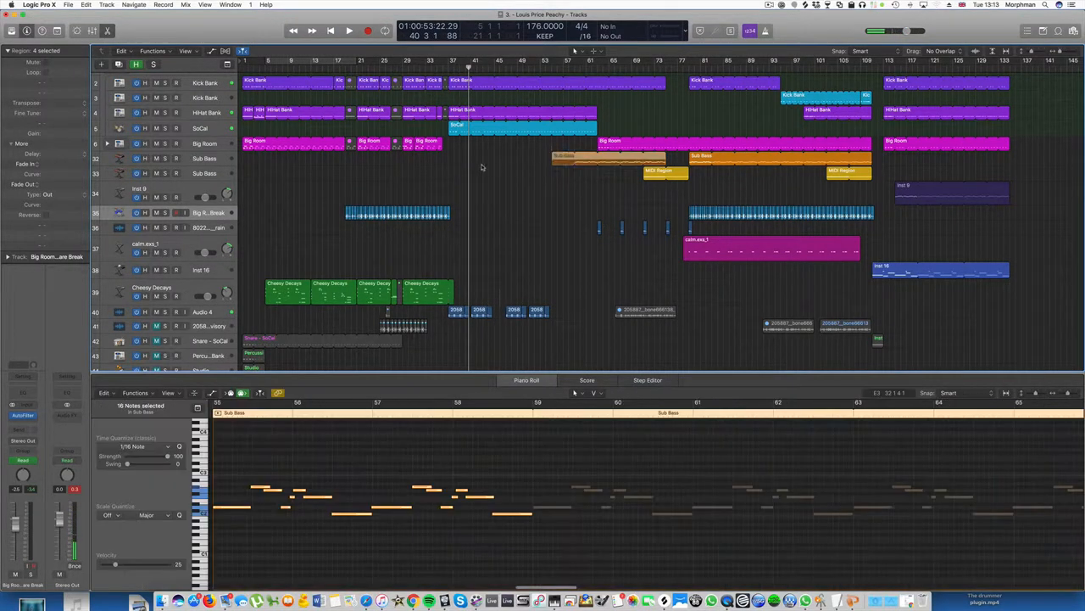
Drop Sub Bass volume to -45.9 dB at bar 37, swelling back to -4.6 dB
left_click(505, 159)
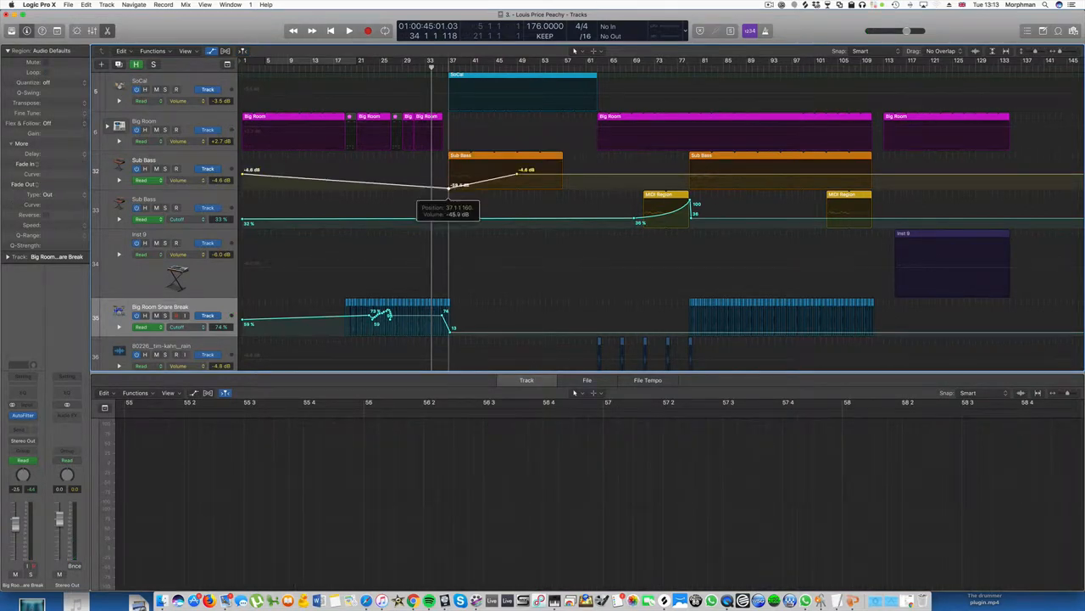
left_click(349, 31)
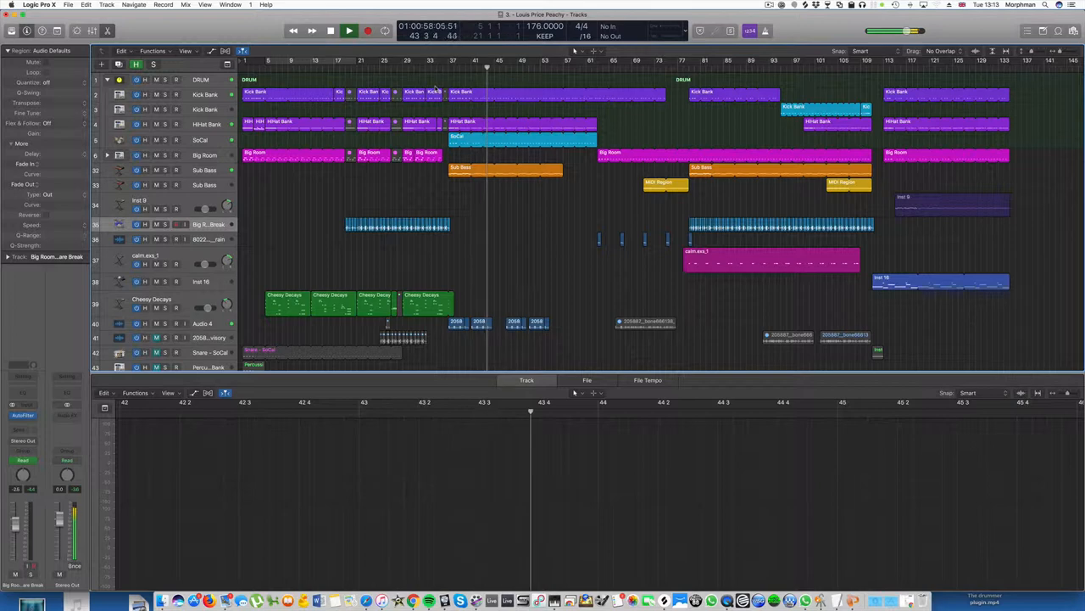
Mute the drums at bar 45 and place the Double Punk Fill 14 loop there on a new track
left_click(349, 30)
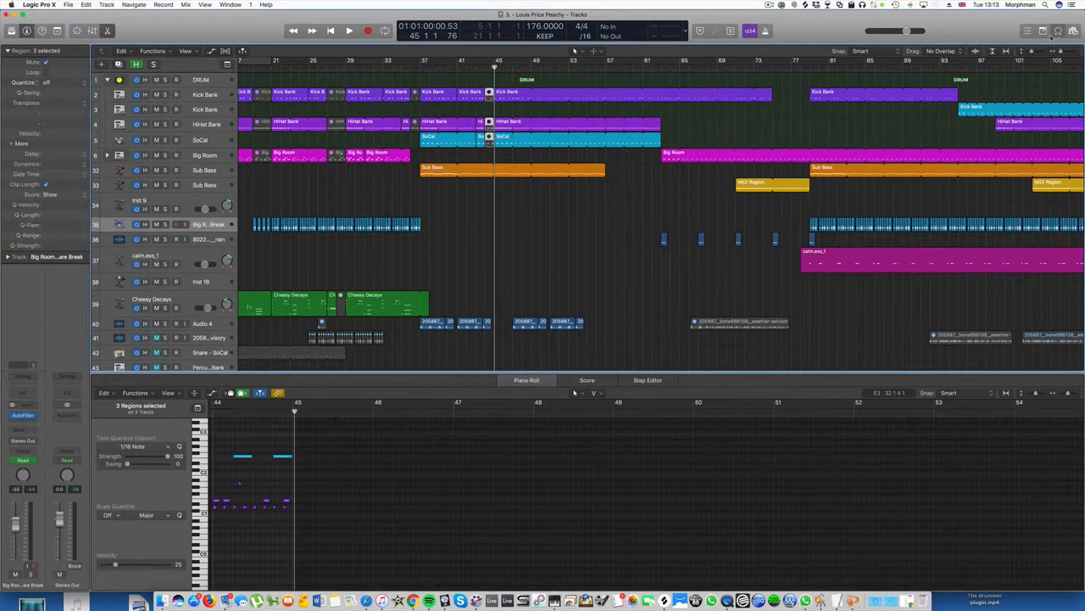
left_click(1058, 31)
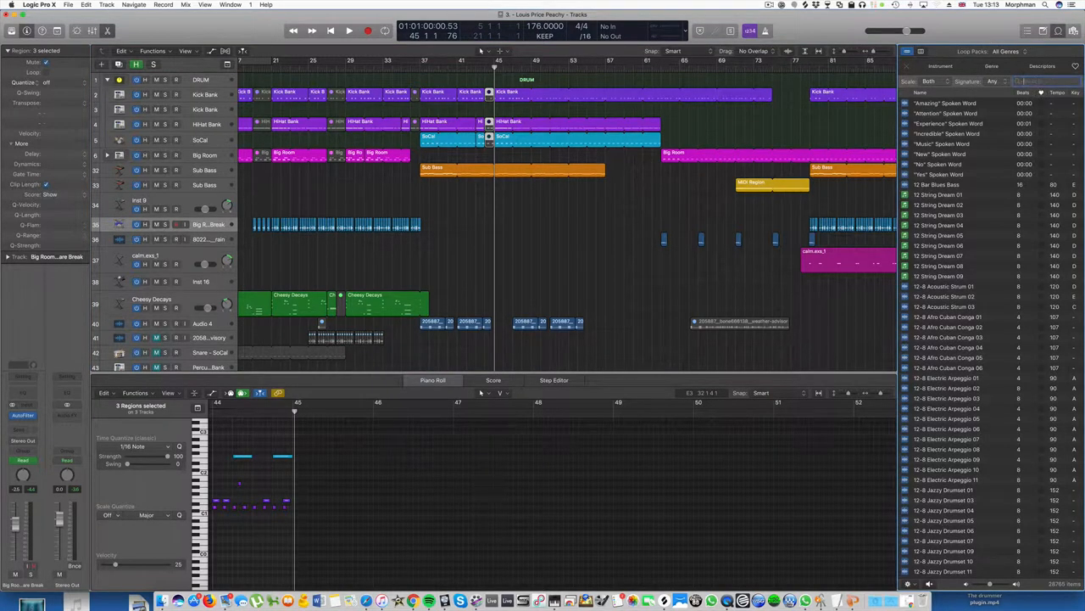
type("fill")
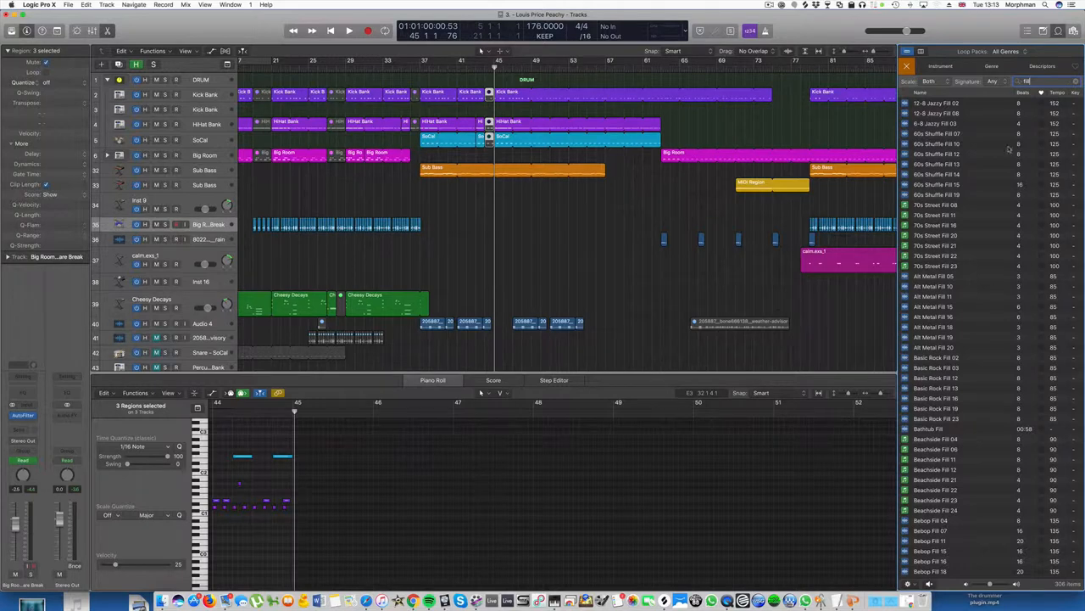
scroll("down", 3)
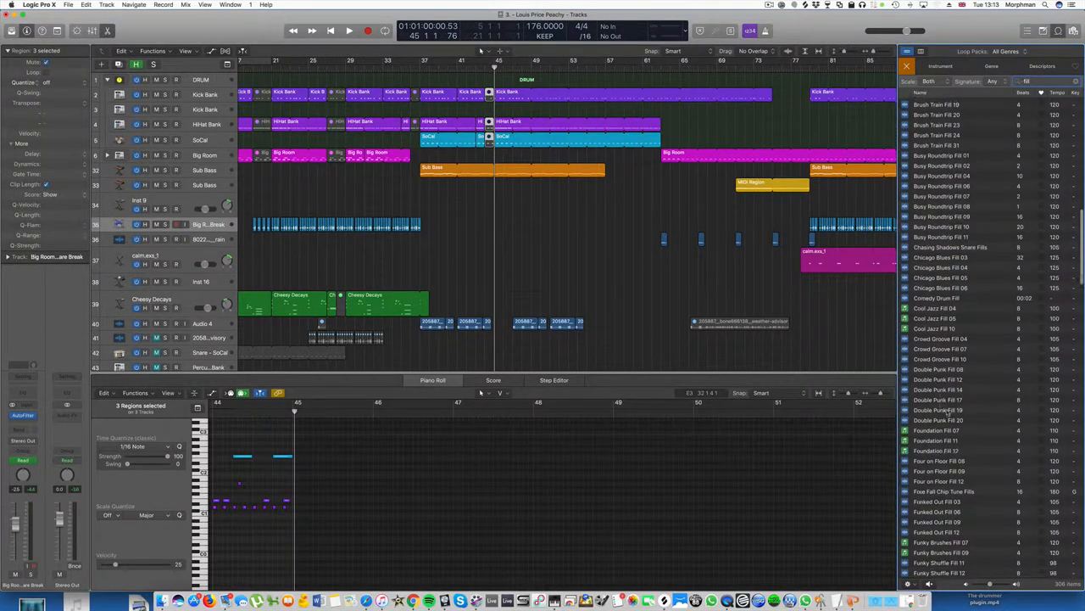
left_click(941, 388)
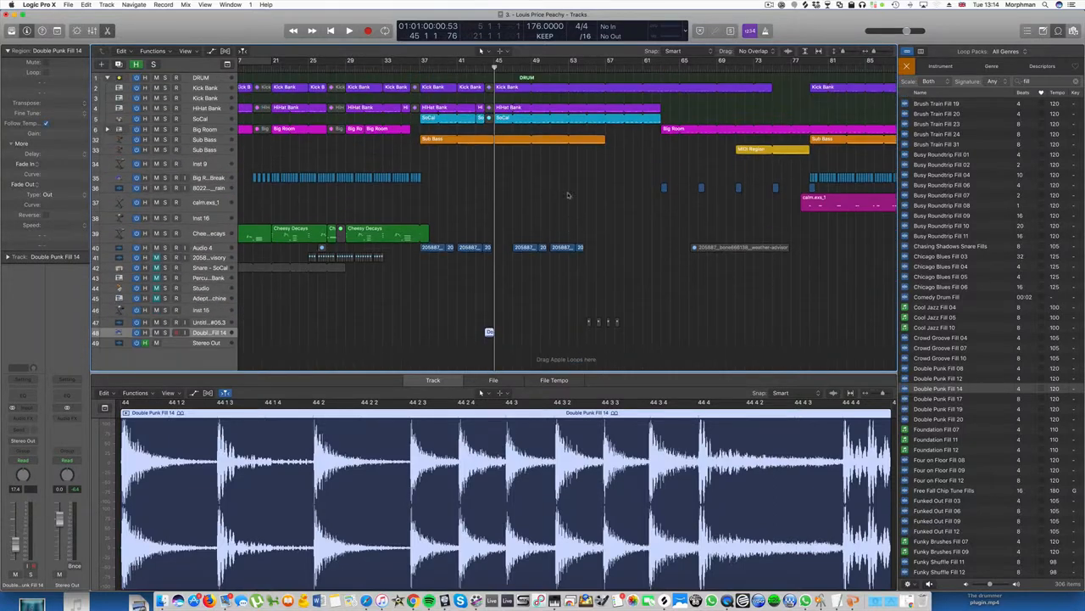
left_click(350, 31)
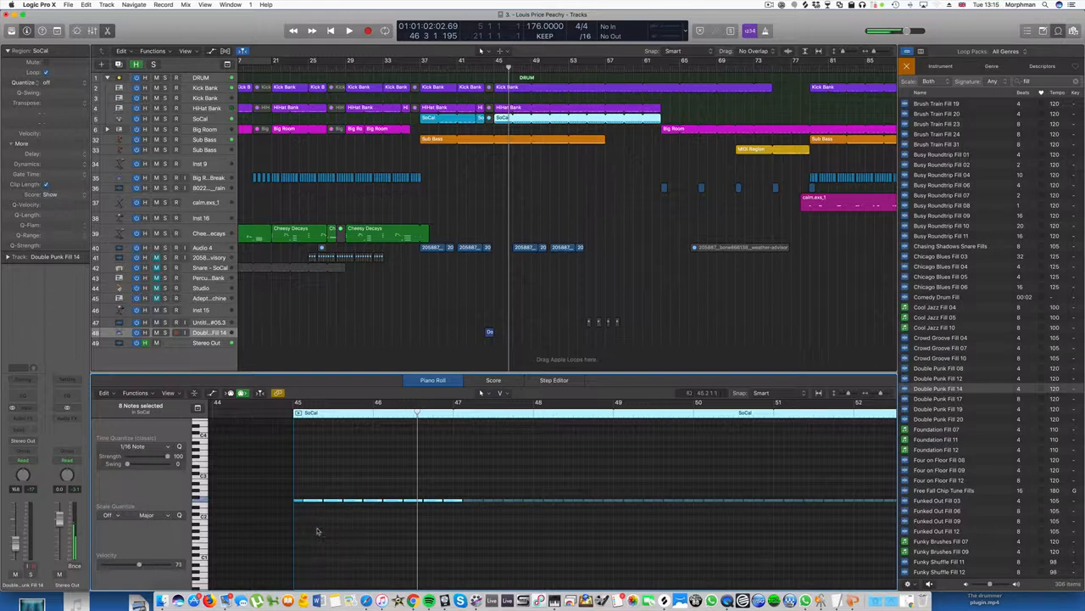
Open the bar-45 SoCal region's held notes in the Piano Roll
left_click(348, 31)
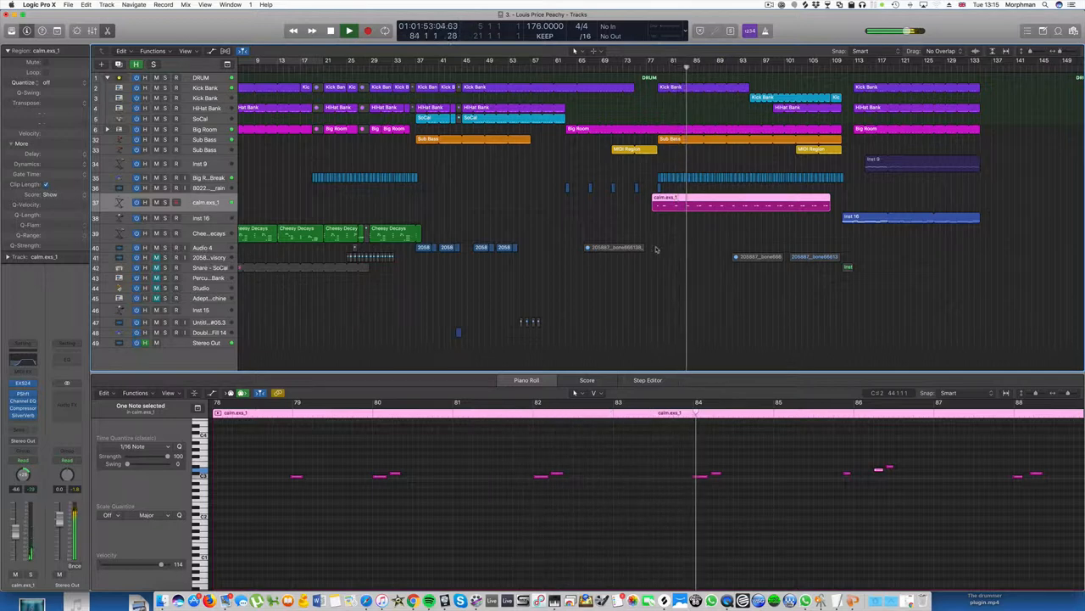
Bounce the calm.exs_1 region in place onto a new calm_bip audio track
right_click(670, 197)
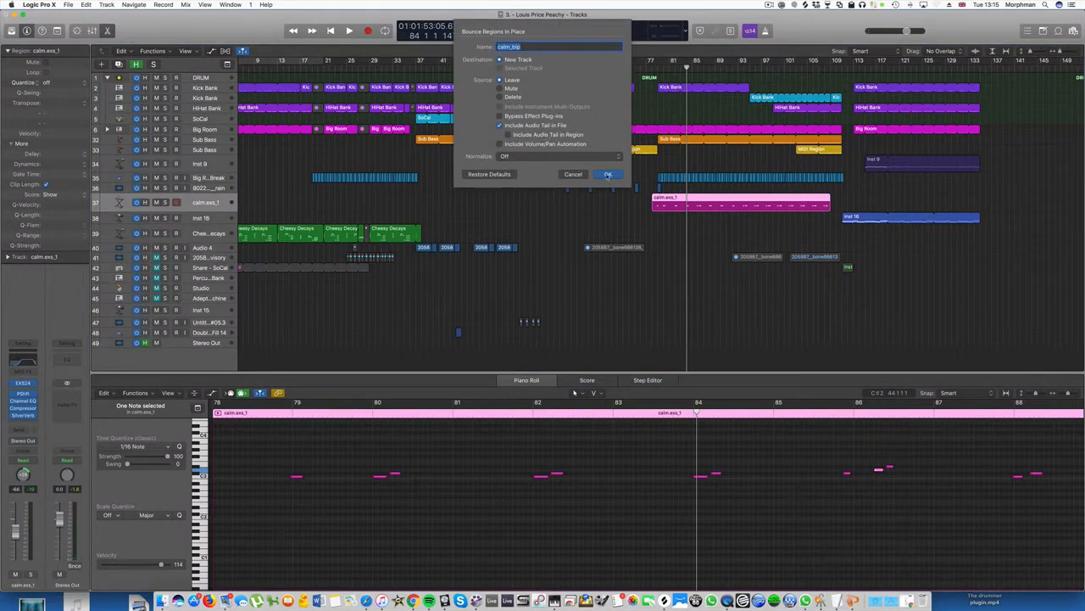
left_click(608, 174)
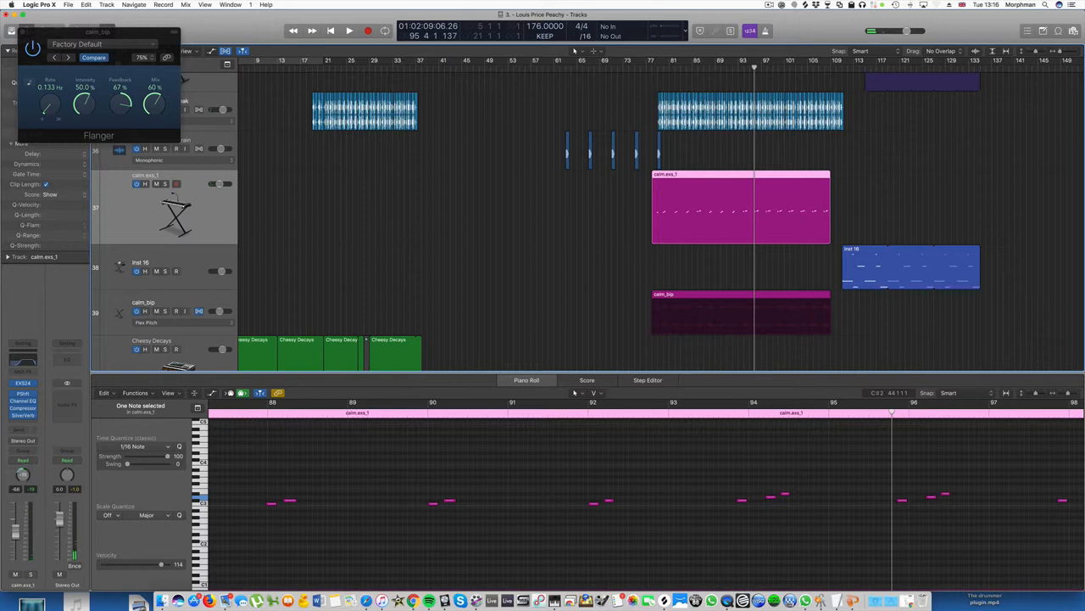
Hide the Piano Roll and set the playhead to bar 133 (3:00)
left_click(348, 31)
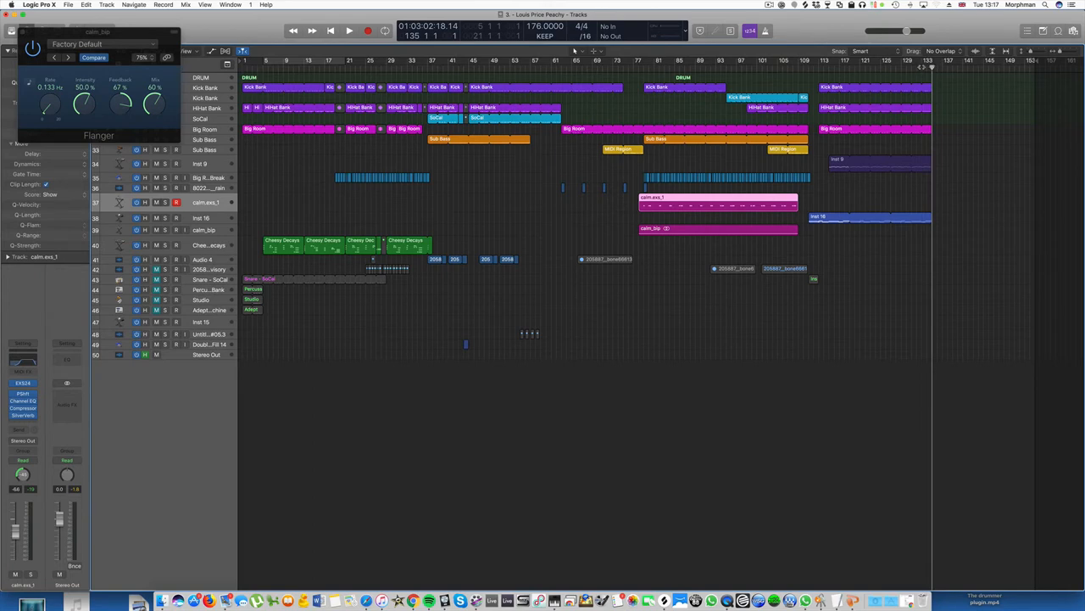
left_click(921, 60)
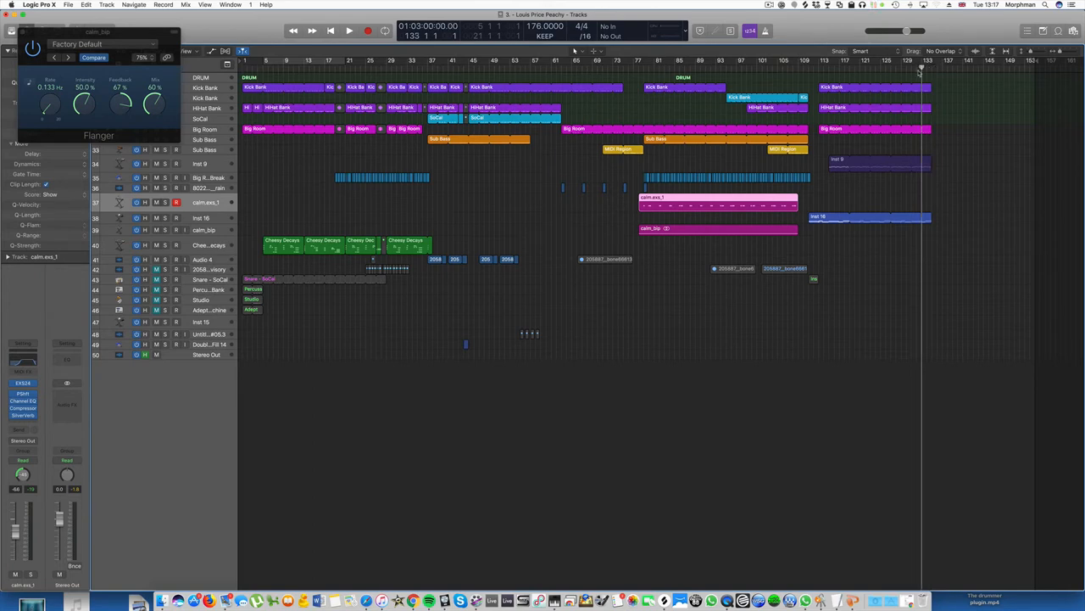